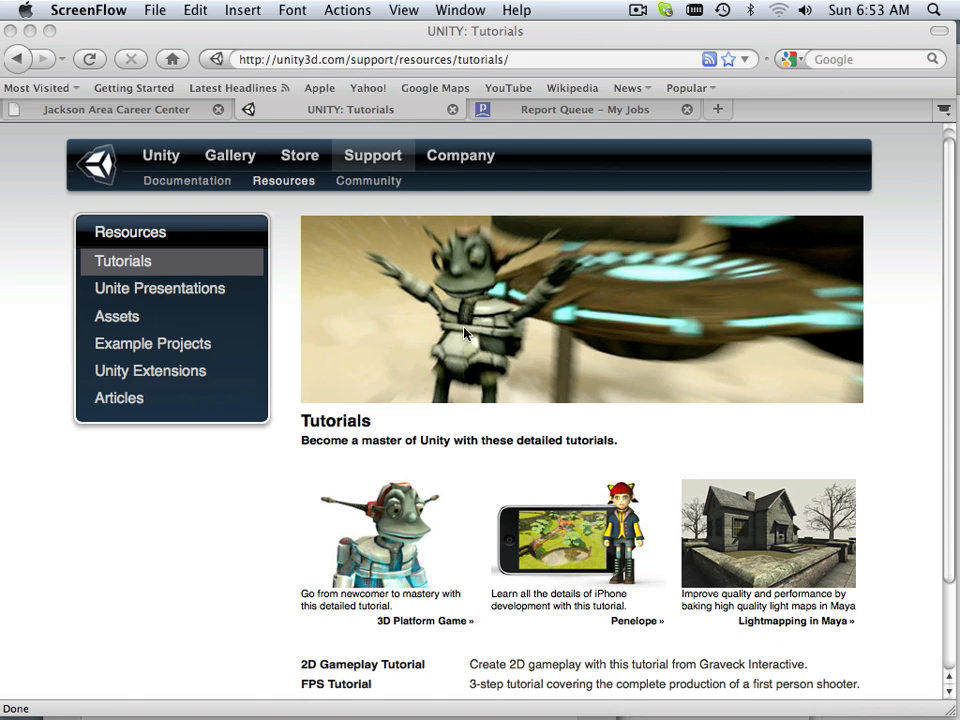
{"action": "mouse_move", "coordinate": [335, 155]}
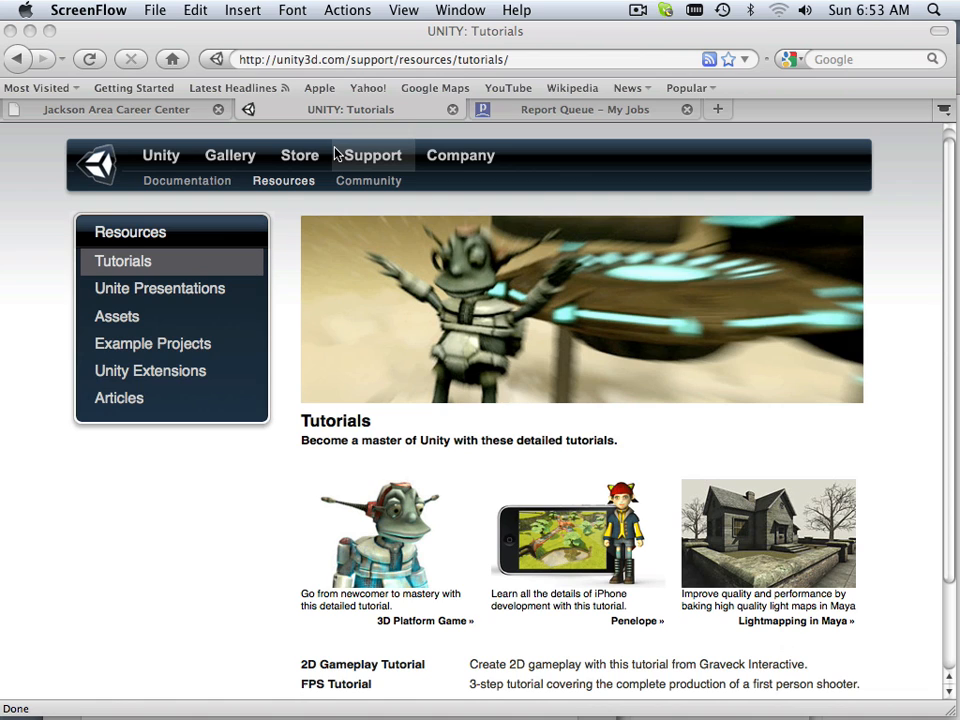
{"action": "mouse_move", "coordinate": [837, 74]}
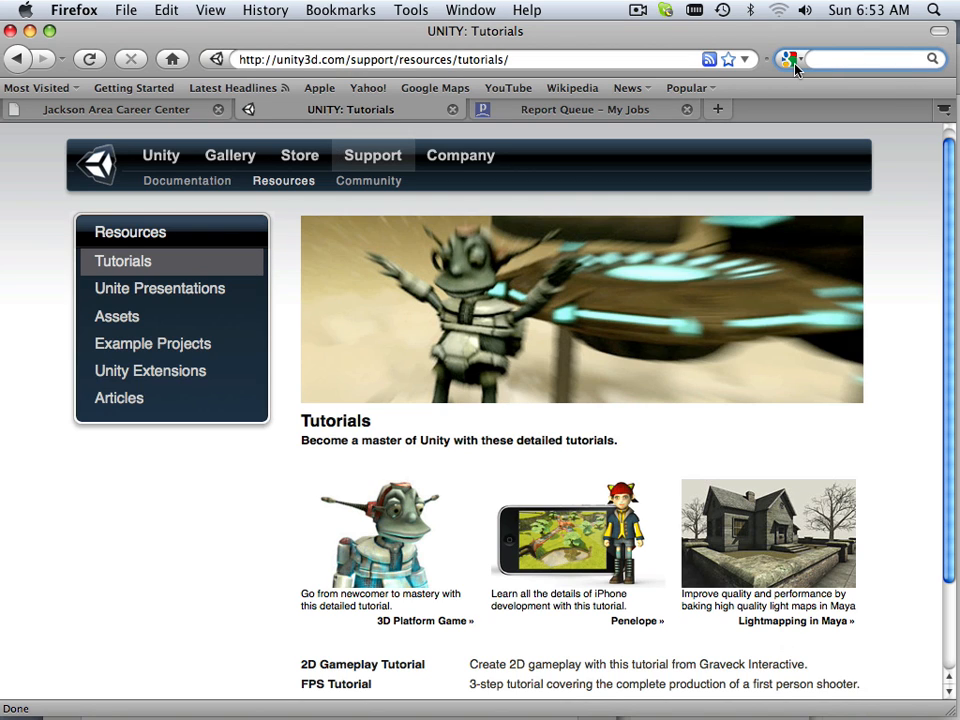
Search 'unity' and go through Support to the Resources page listing tutorials
{"action": "type", "text": "unity"}
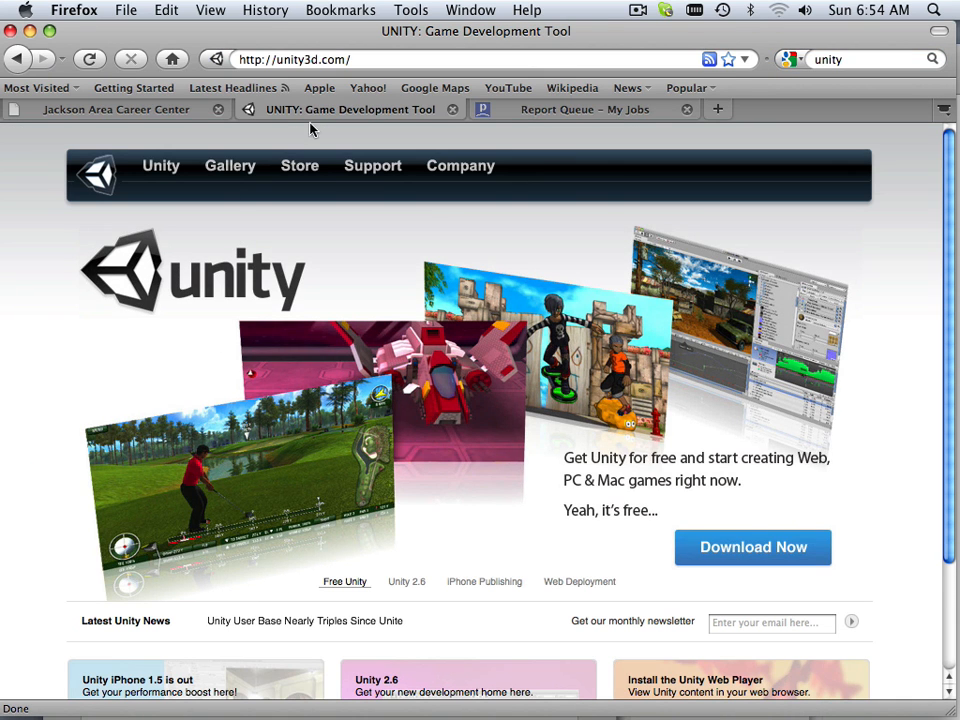
{"action": "mouse_move", "coordinate": [293, 301]}
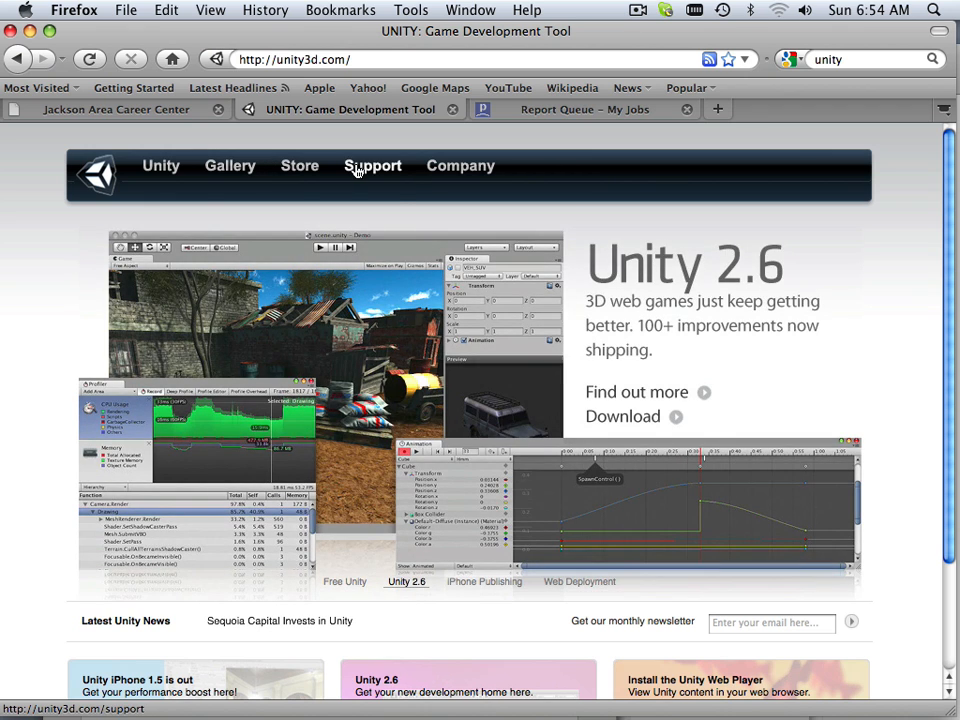
{"action": "left_click", "coordinate": [372, 165]}
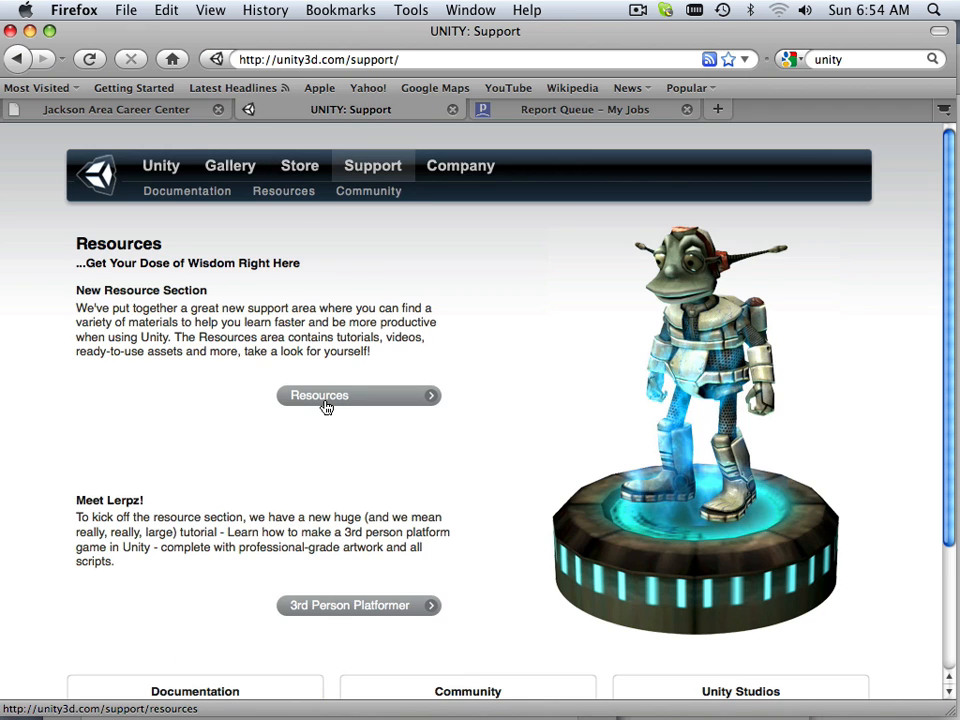
{"action": "left_click", "coordinate": [358, 395]}
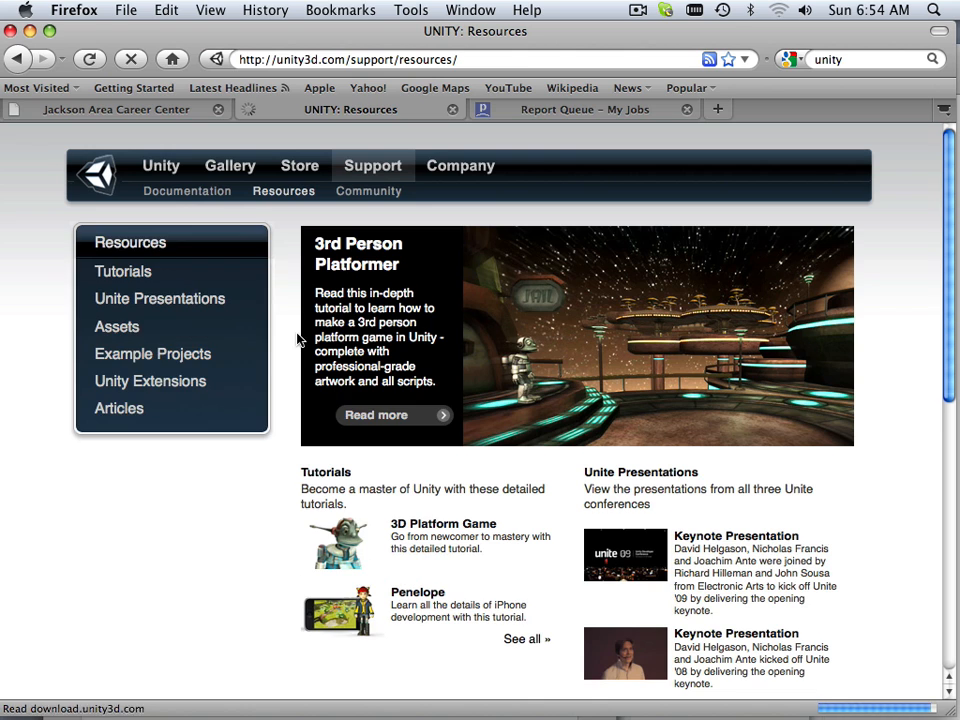
{"action": "scroll", "scroll_direction": "down", "scroll_amount": 3}
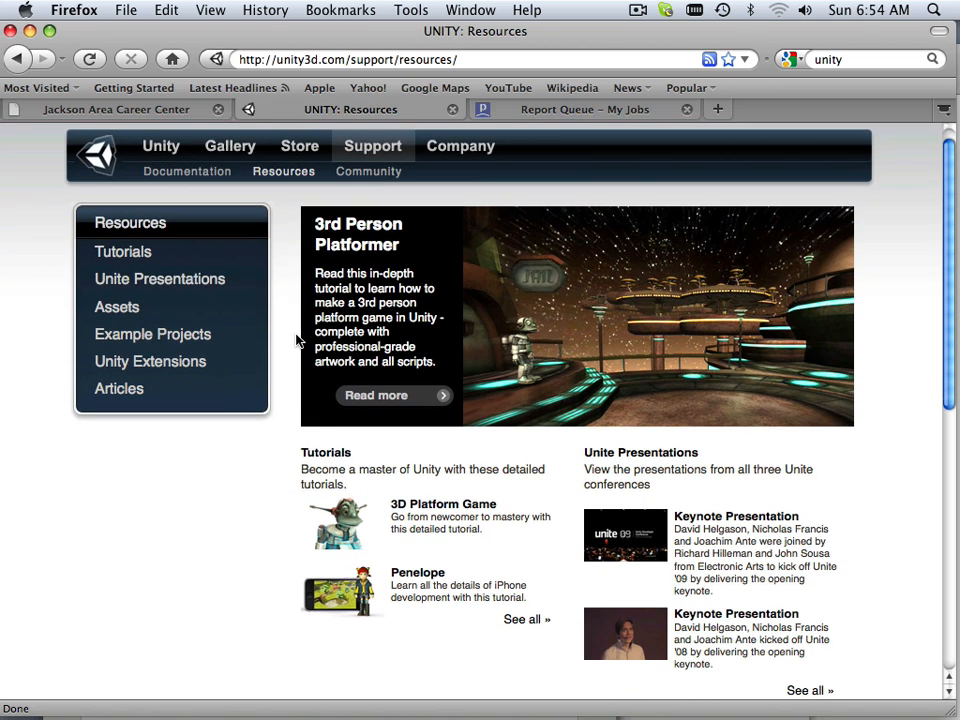
{"action": "mouse_move", "coordinate": [140, 378]}
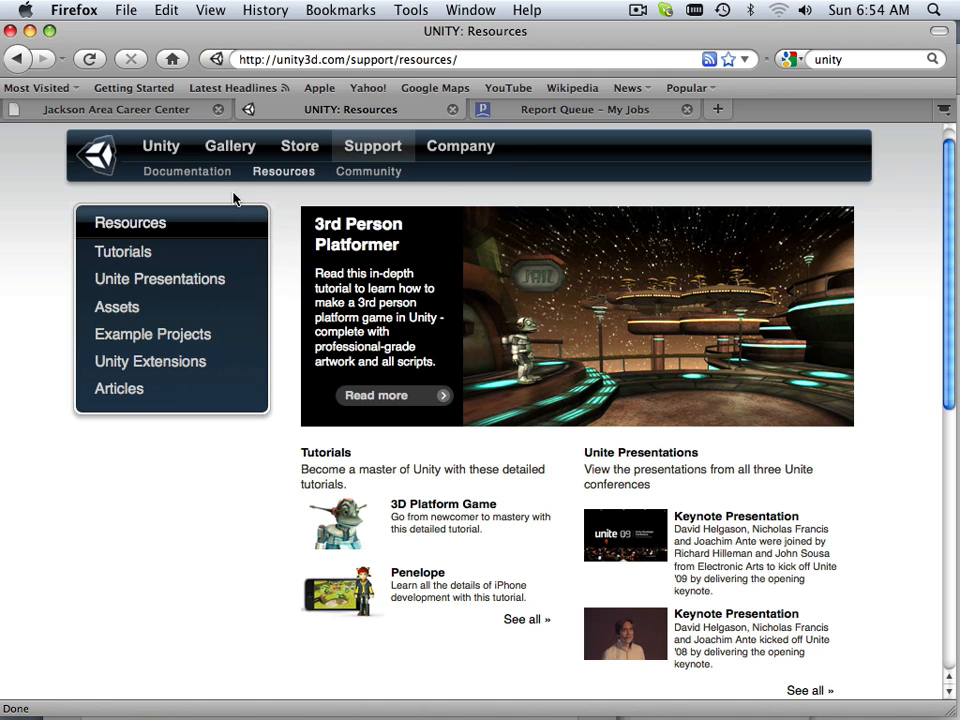
{"action": "mouse_move", "coordinate": [359, 177]}
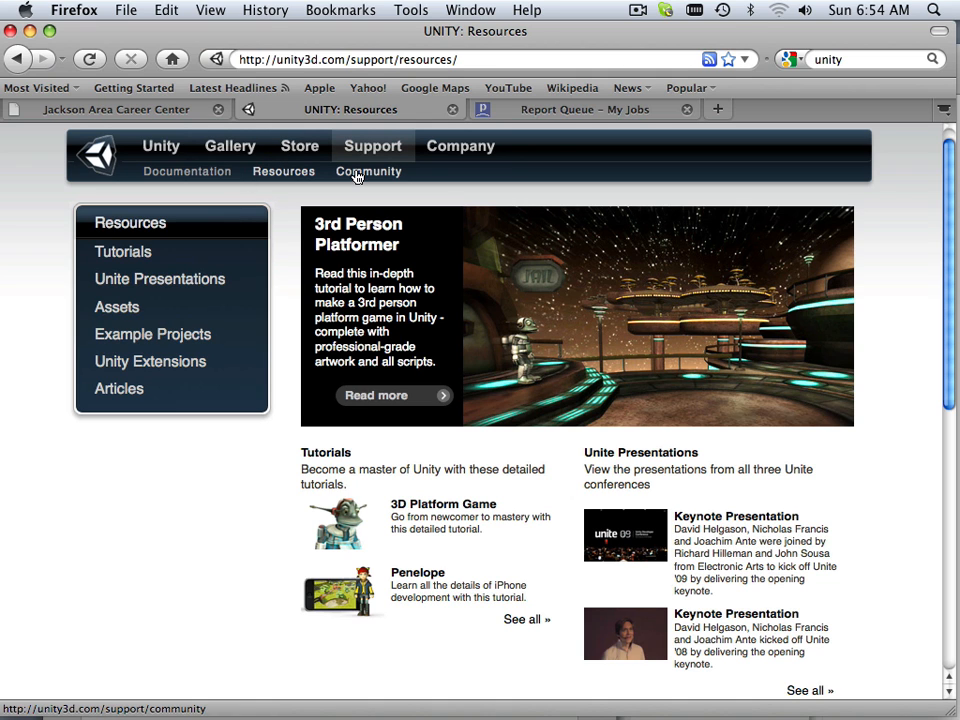
{"action": "left_click", "coordinate": [368, 171]}
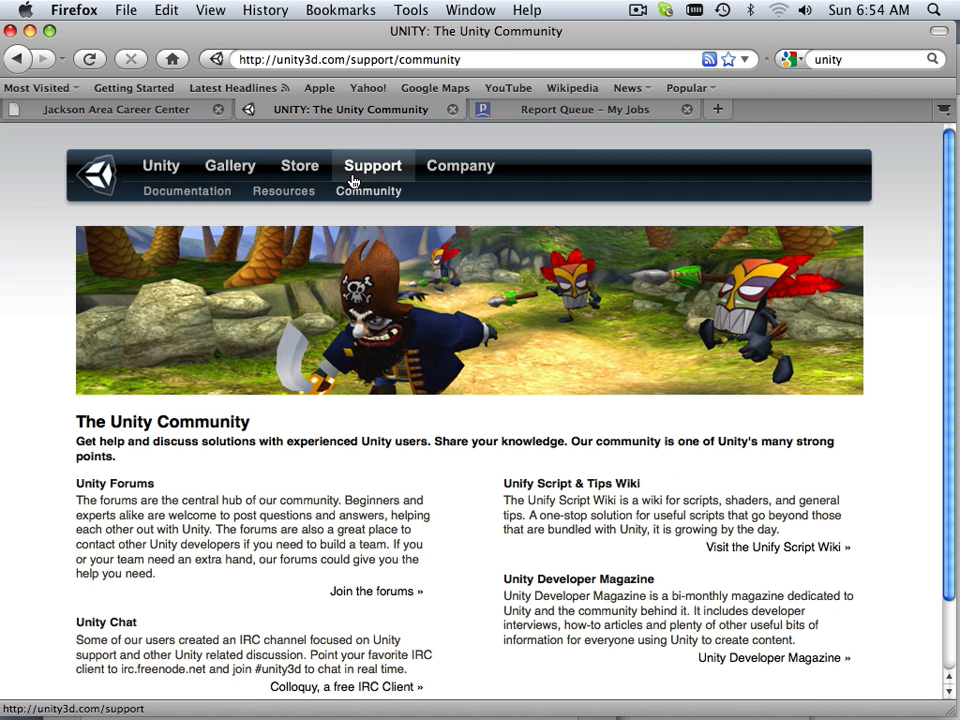
{"action": "left_click", "coordinate": [377, 511]}
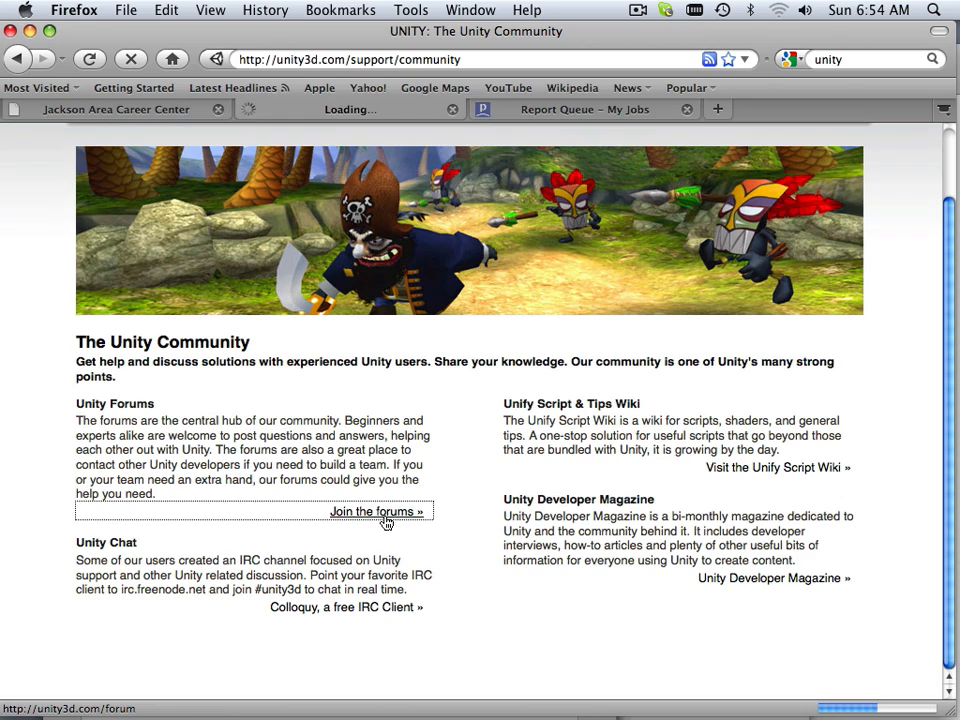
{"action": "left_click", "coordinate": [372, 511]}
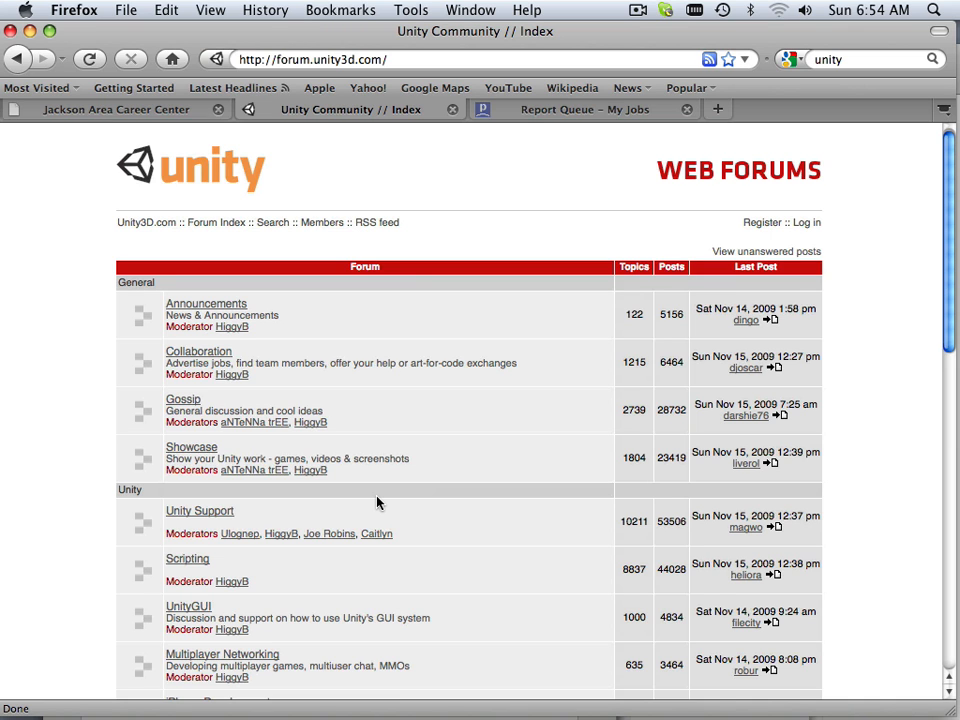
{"action": "mouse_move", "coordinate": [248, 220]}
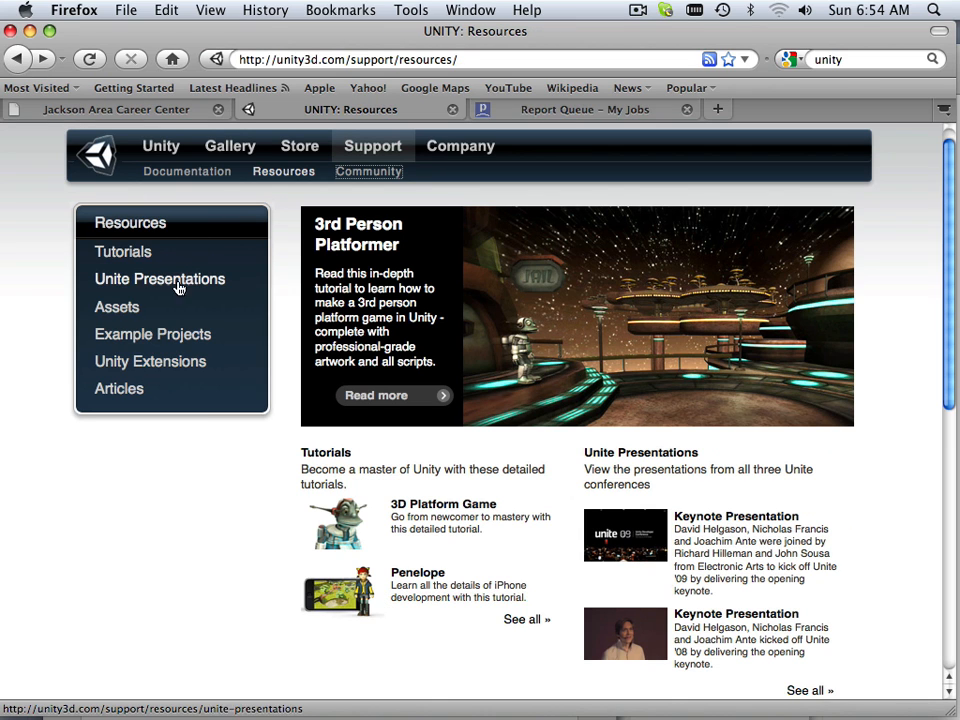
{"action": "mouse_move", "coordinate": [142, 307]}
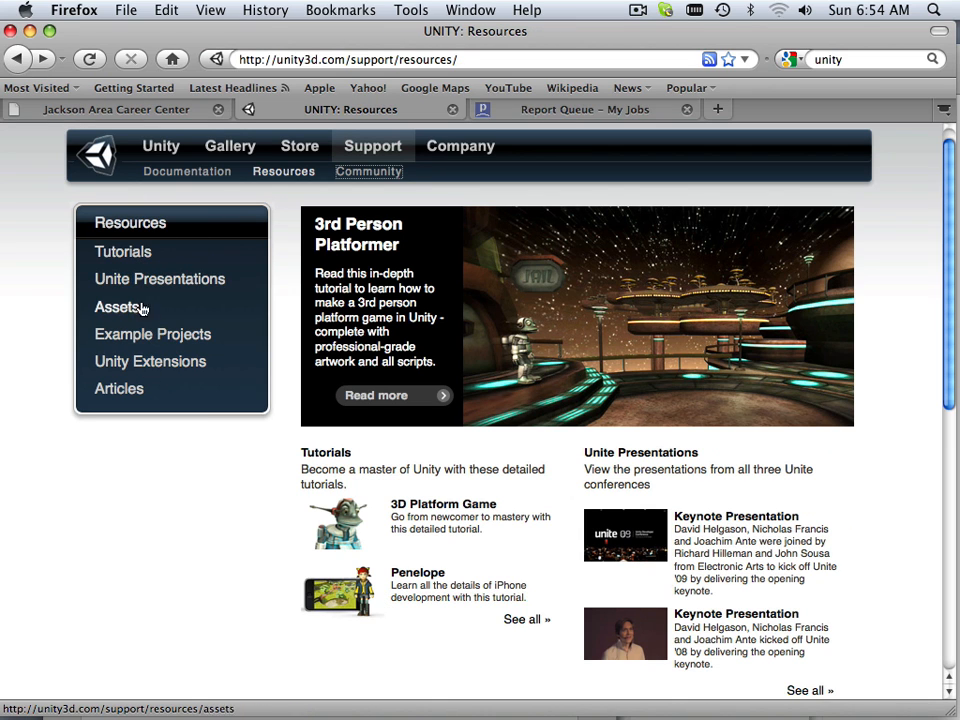
Open Example Projects from the Resources sidebar and scroll through the project list
{"action": "left_click", "coordinate": [152, 354]}
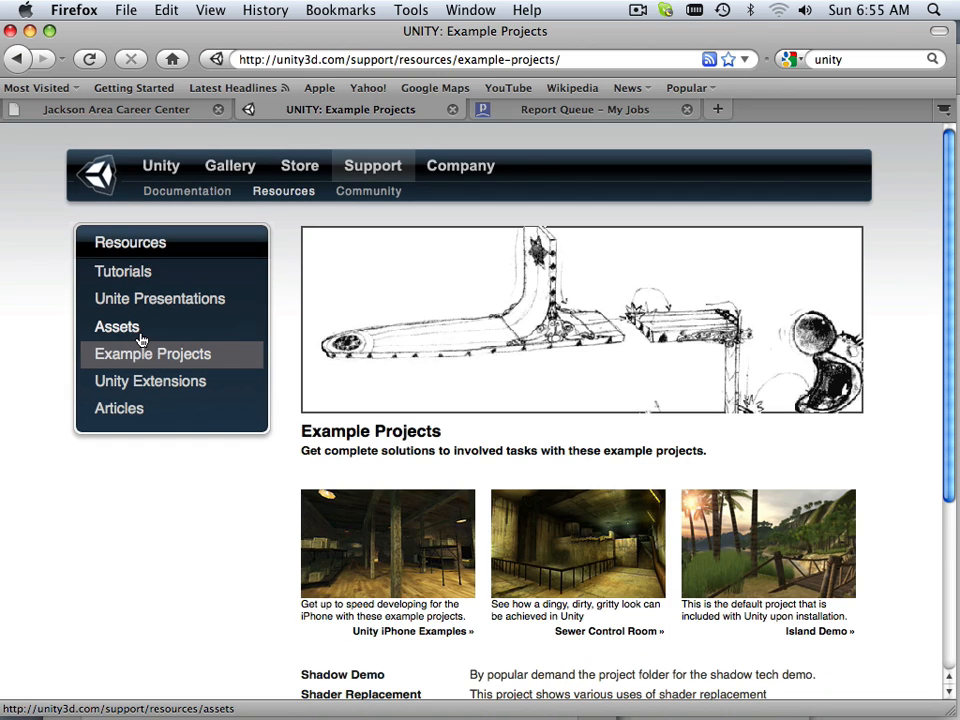
{"action": "scroll", "scroll_direction": "down", "scroll_amount": 3}
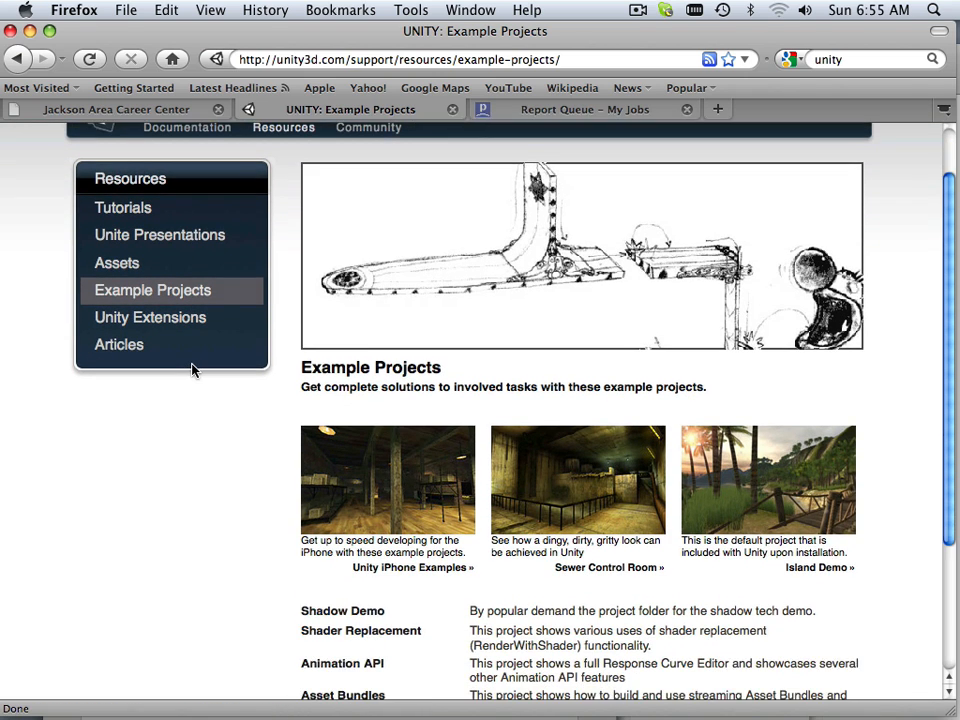
{"action": "scroll", "scroll_direction": "down", "scroll_amount": 3}
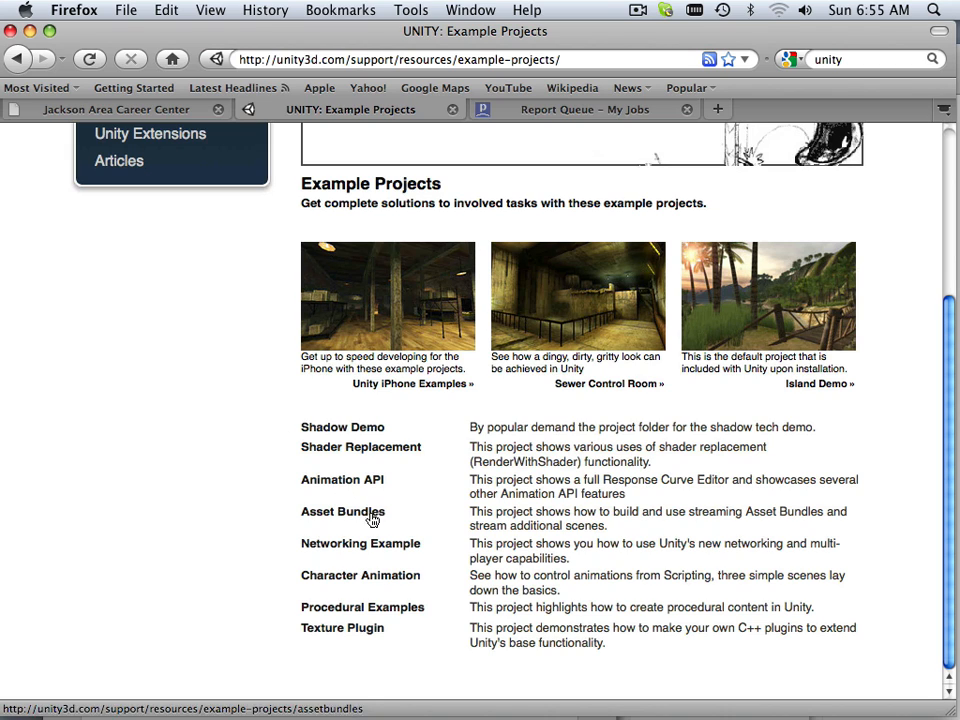
{"action": "mouse_move", "coordinate": [392, 588]}
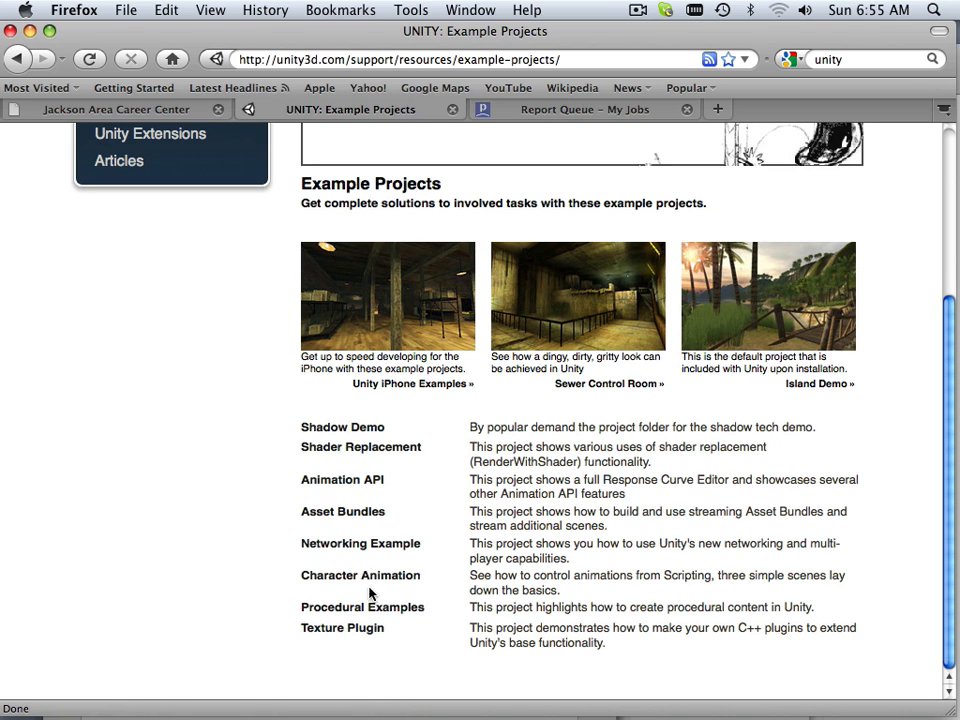
{"action": "mouse_move", "coordinate": [364, 554]}
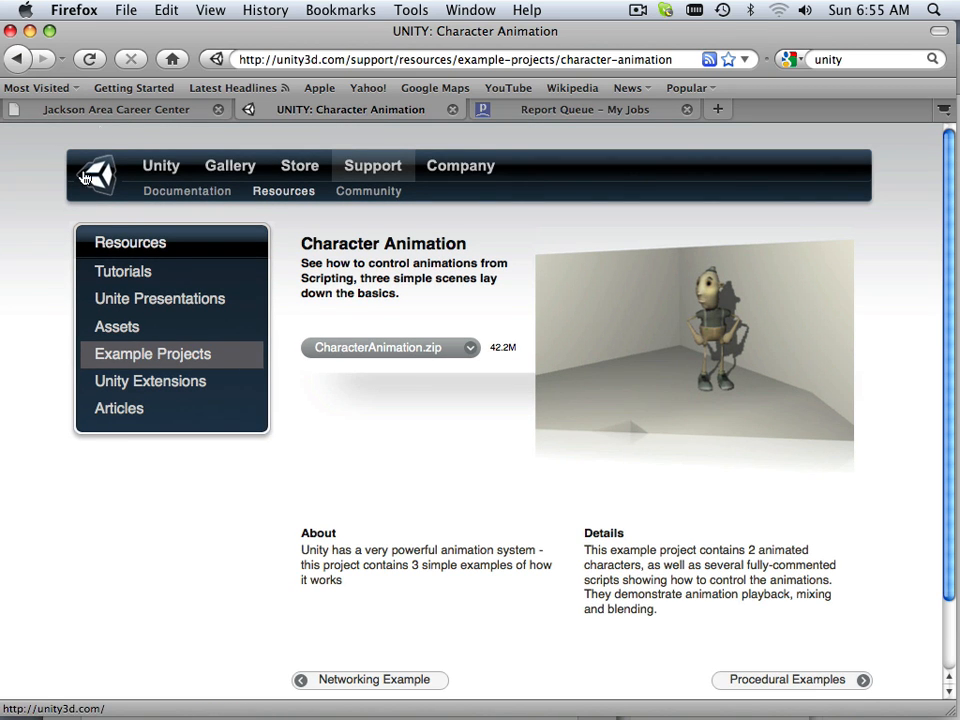
Browse example project pages: Animation API, iPhone Examples, Procedural, Character Animation, Networking, Asset Bundles
{"action": "scroll", "scroll_direction": "down", "scroll_amount": 3}
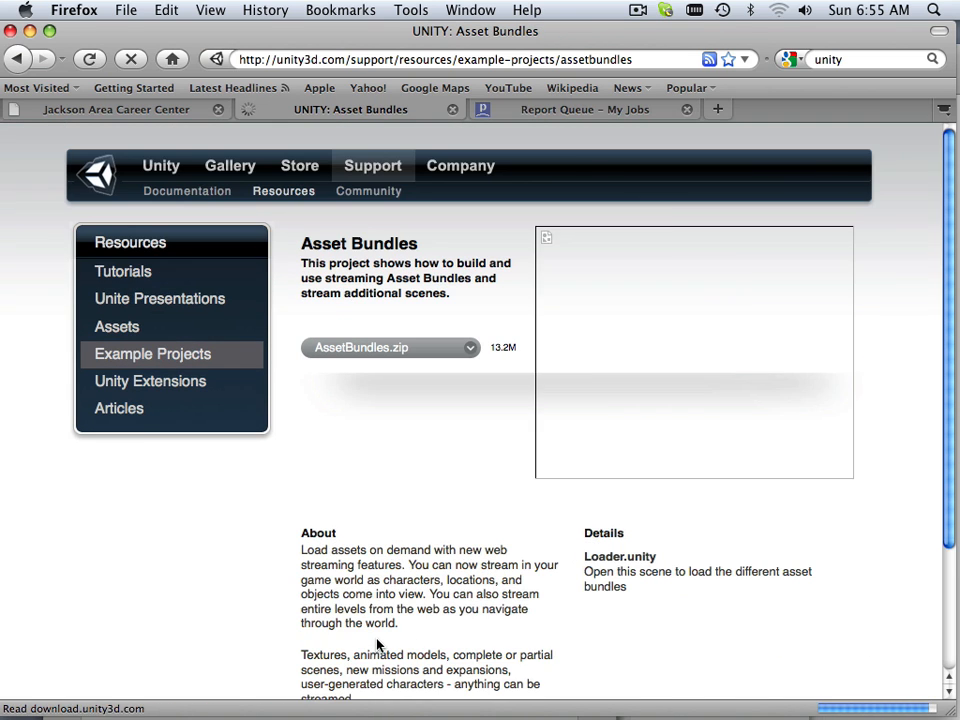
{"action": "scroll", "scroll_direction": "down", "scroll_amount": 3}
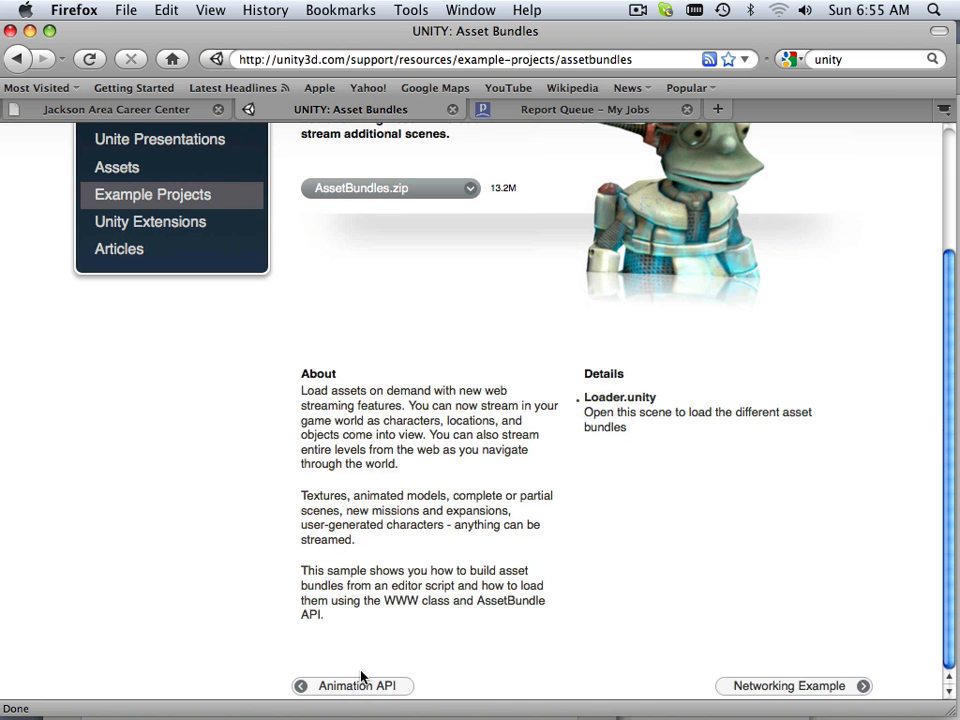
{"action": "left_click", "coordinate": [356, 683]}
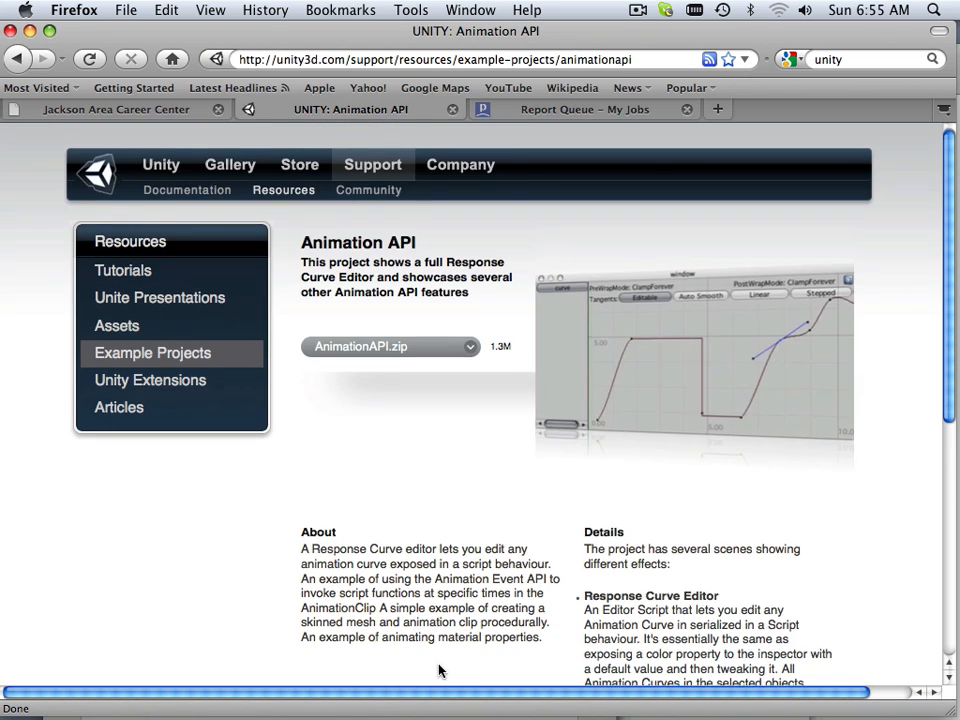
{"action": "scroll", "scroll_direction": "down", "scroll_amount": 3}
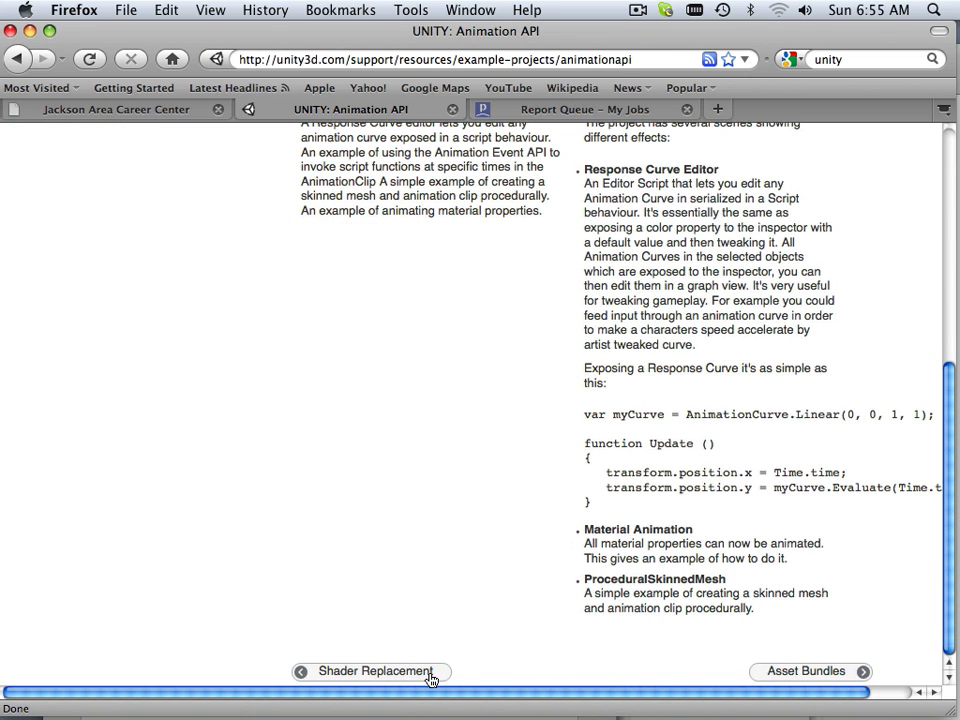
{"action": "left_click", "coordinate": [378, 672]}
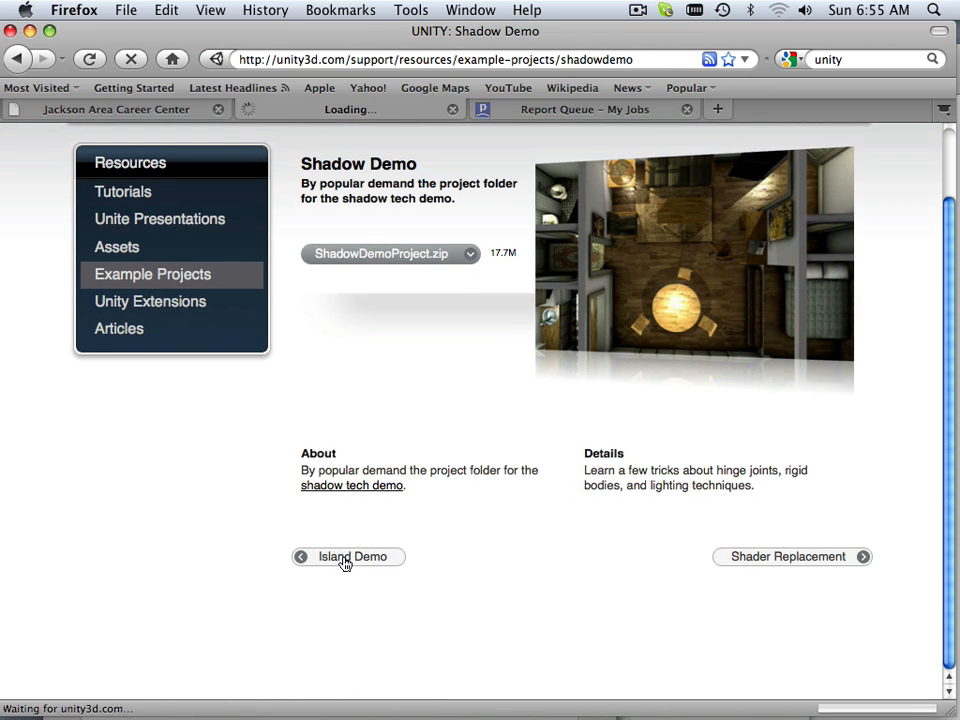
{"action": "left_click", "coordinate": [347, 556]}
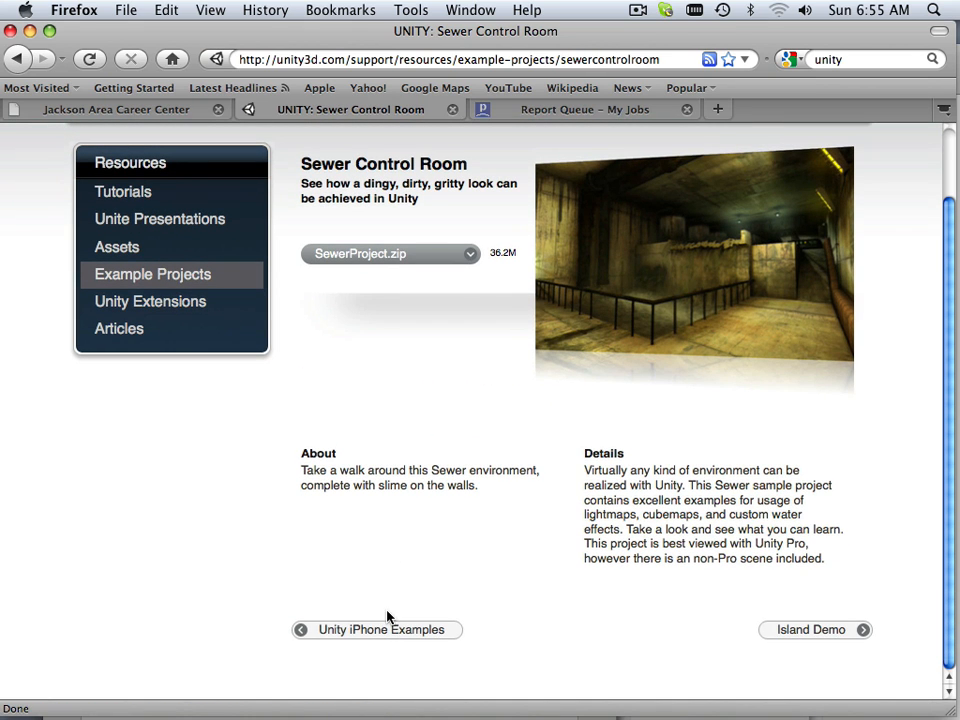
{"action": "left_click", "coordinate": [376, 629]}
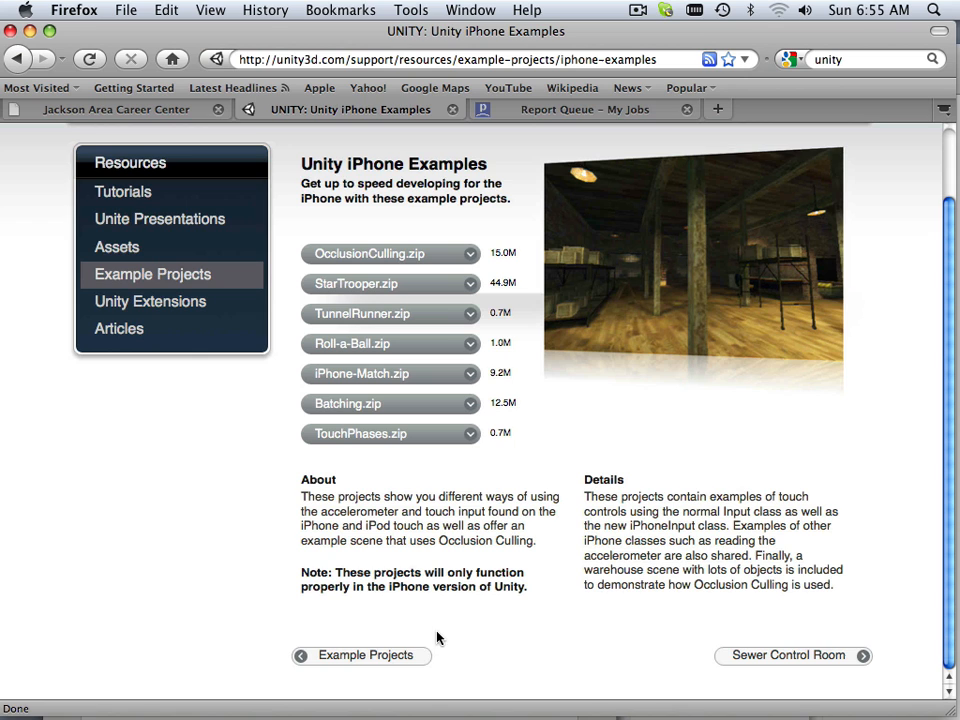
{"action": "left_click", "coordinate": [361, 655]}
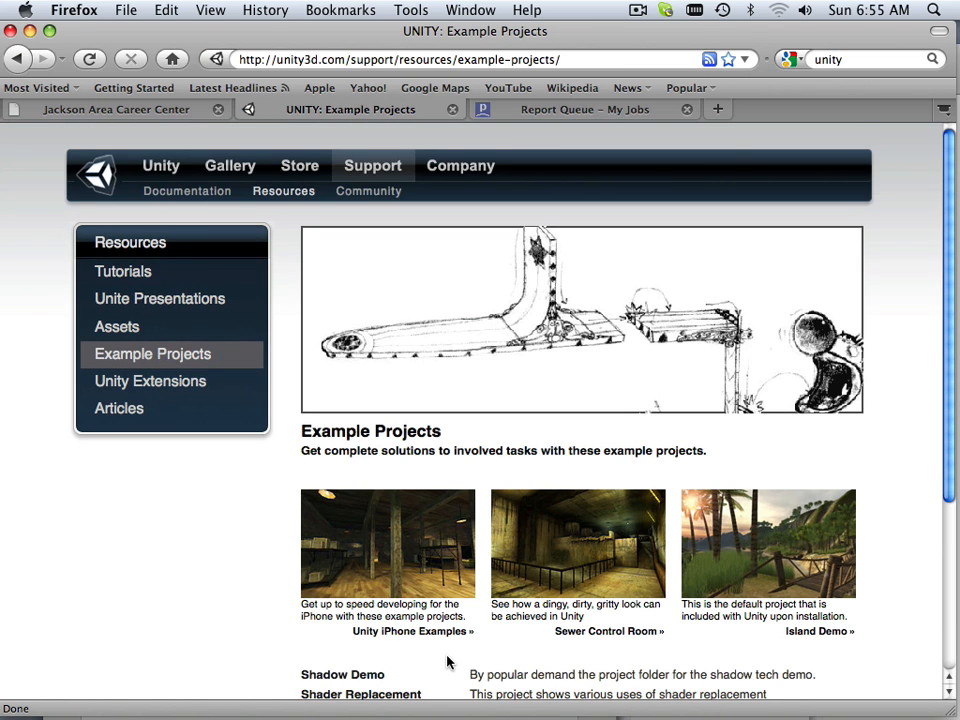
{"action": "scroll", "scroll_direction": "down", "scroll_amount": 3}
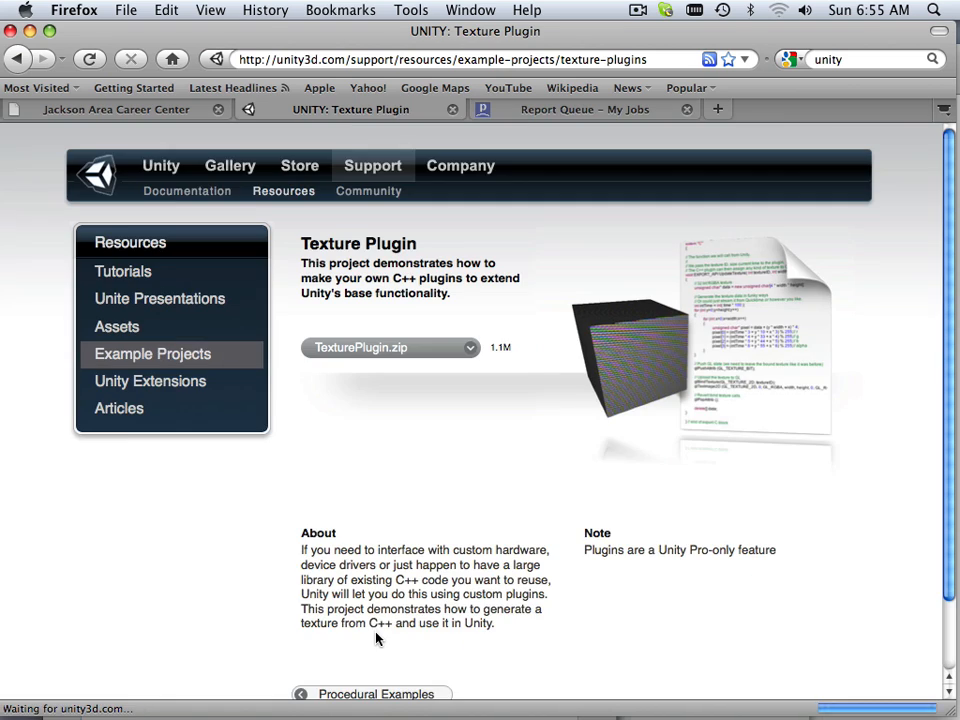
{"action": "left_click", "coordinate": [371, 614]}
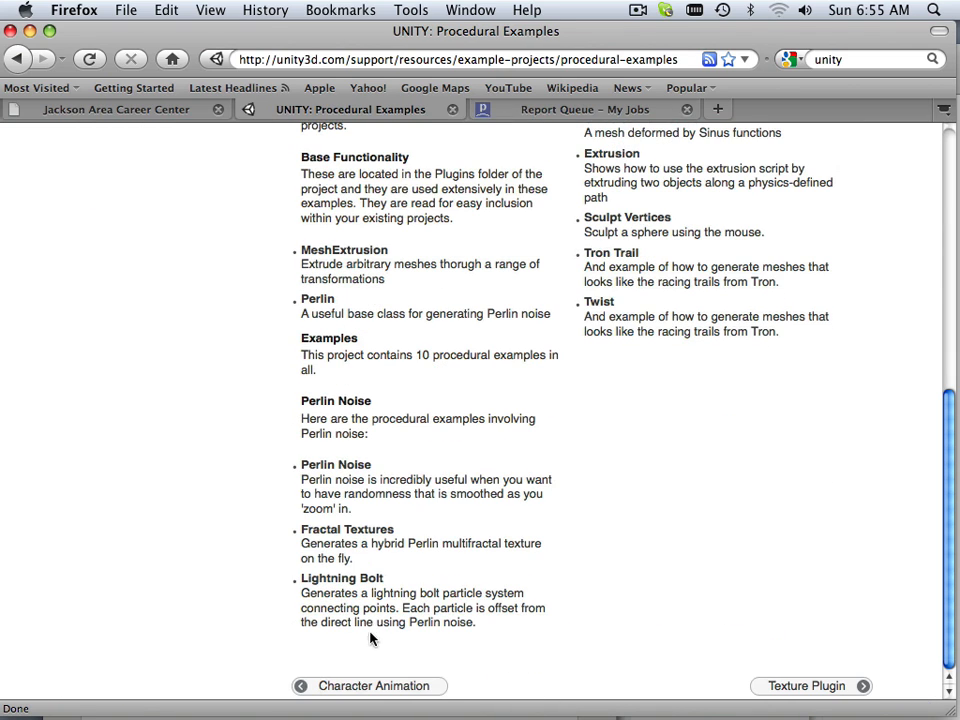
{"action": "left_click", "coordinate": [367, 685]}
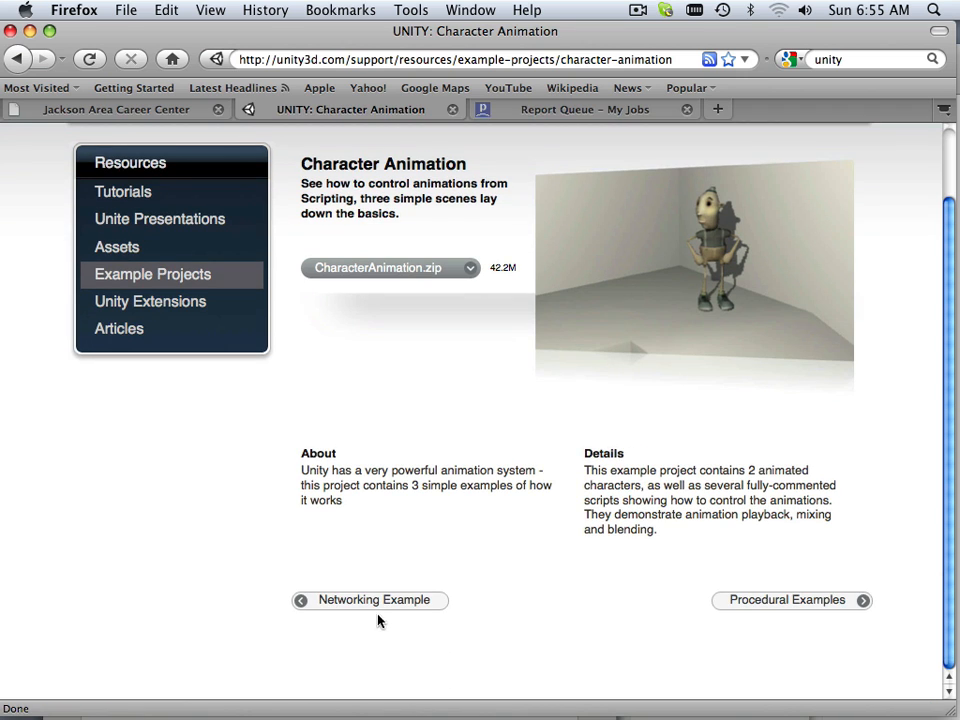
{"action": "left_click", "coordinate": [369, 600]}
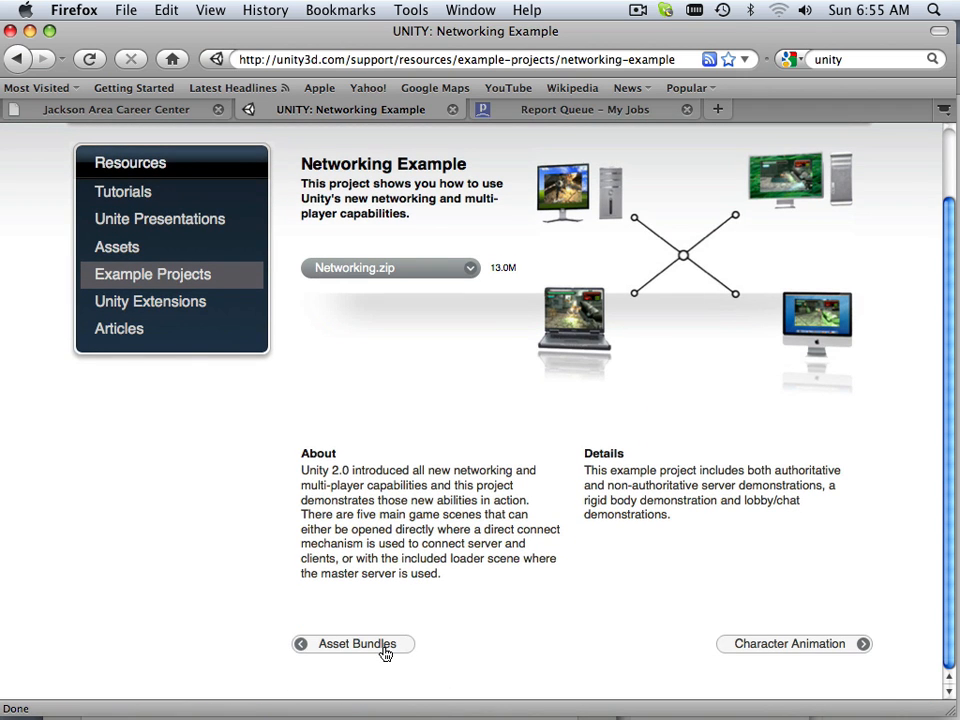
{"action": "left_click", "coordinate": [352, 644]}
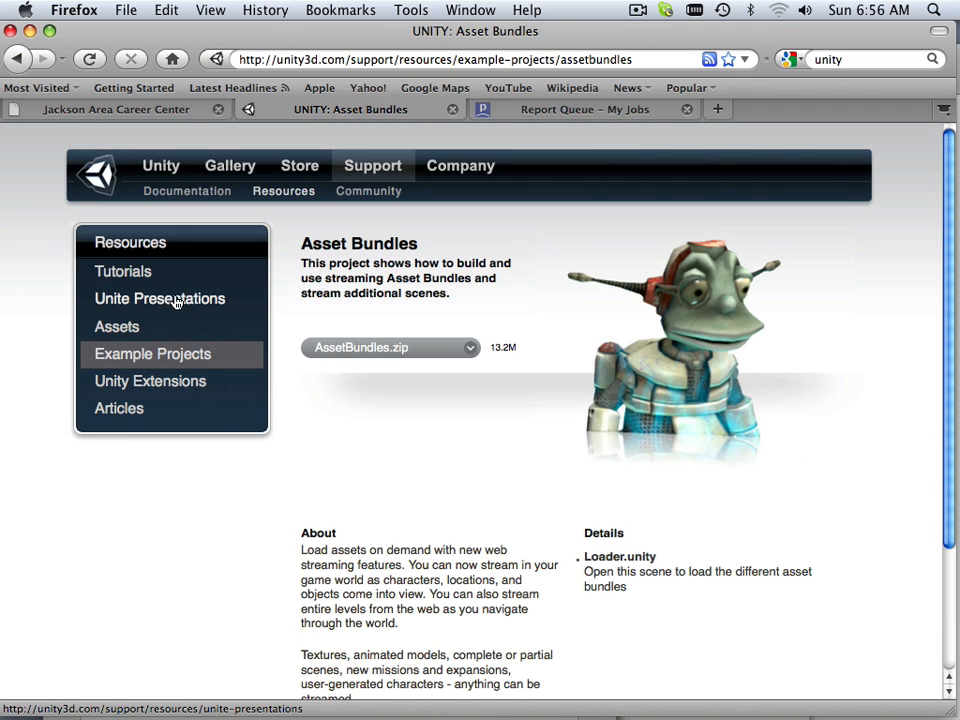
Open the 2D Gameplay Tutorial page from the Tutorials list
{"action": "left_click", "coordinate": [122, 271]}
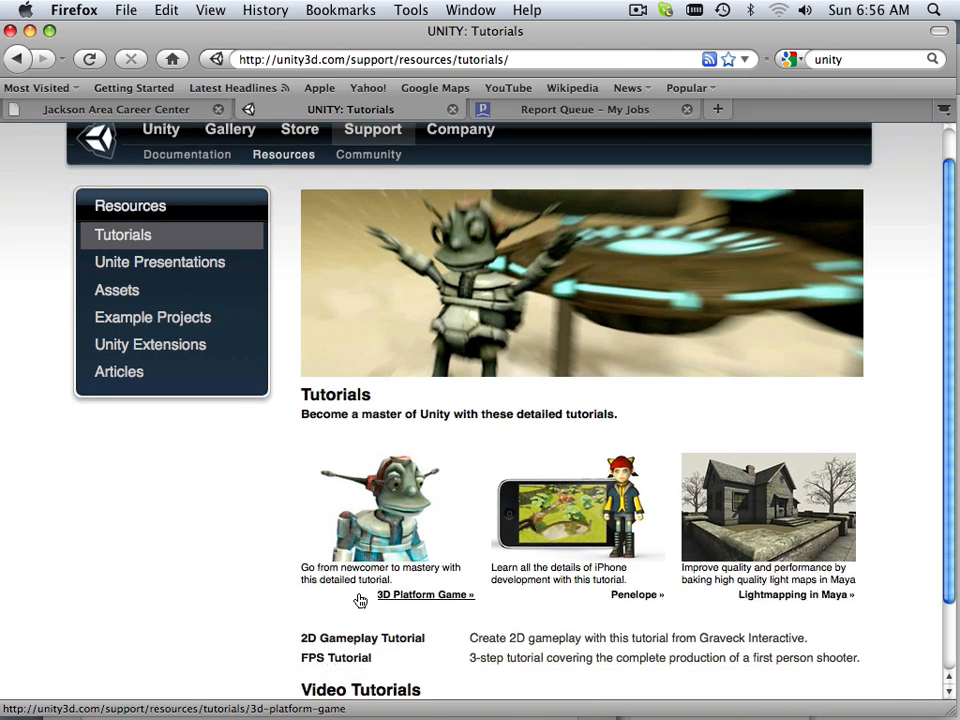
{"action": "scroll", "scroll_direction": "down", "scroll_amount": 3}
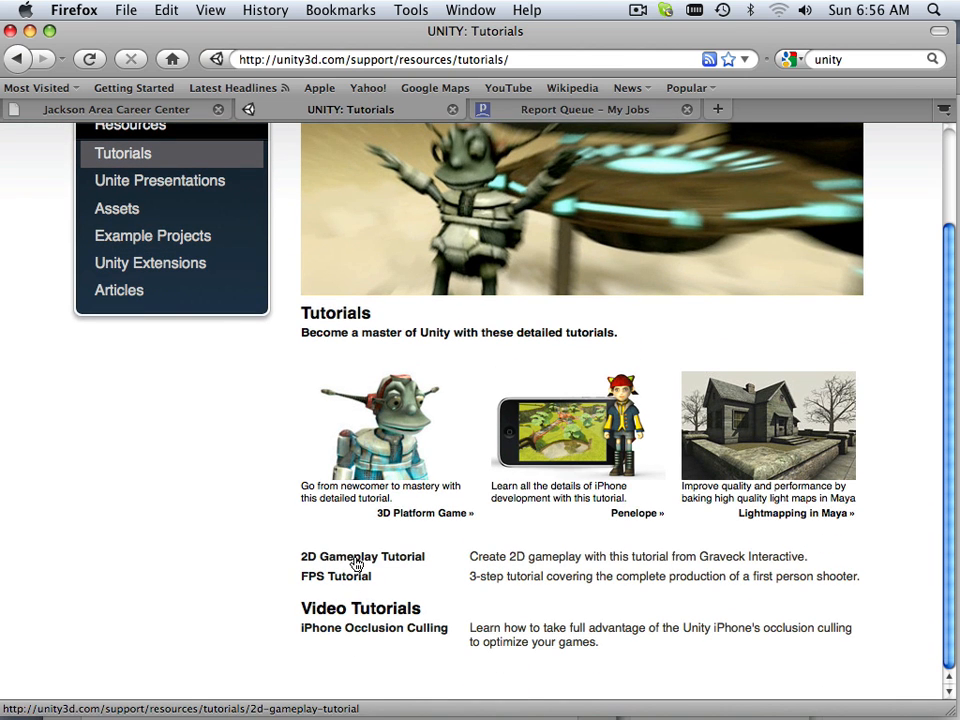
{"action": "left_click", "coordinate": [362, 556]}
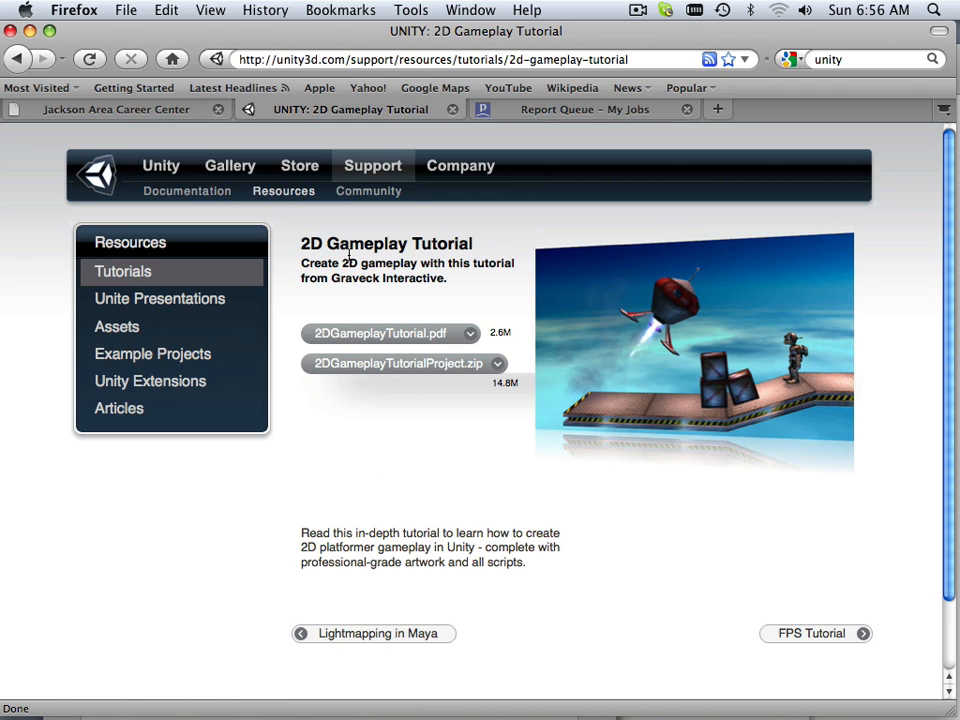
{"action": "mouse_move", "coordinate": [423, 368]}
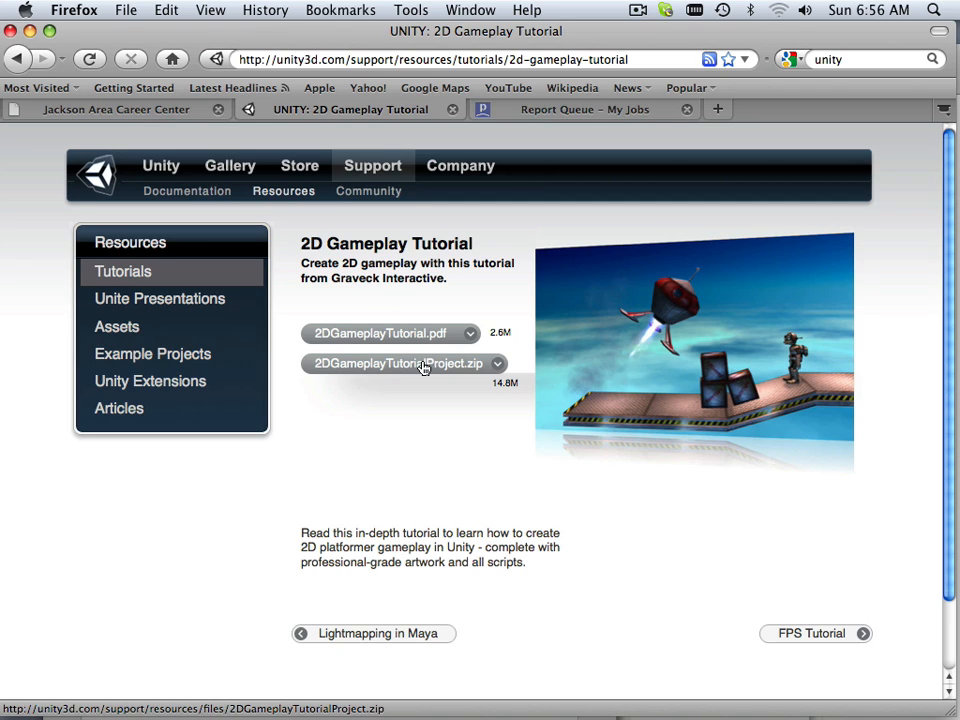
{"action": "mouse_move", "coordinate": [377, 372]}
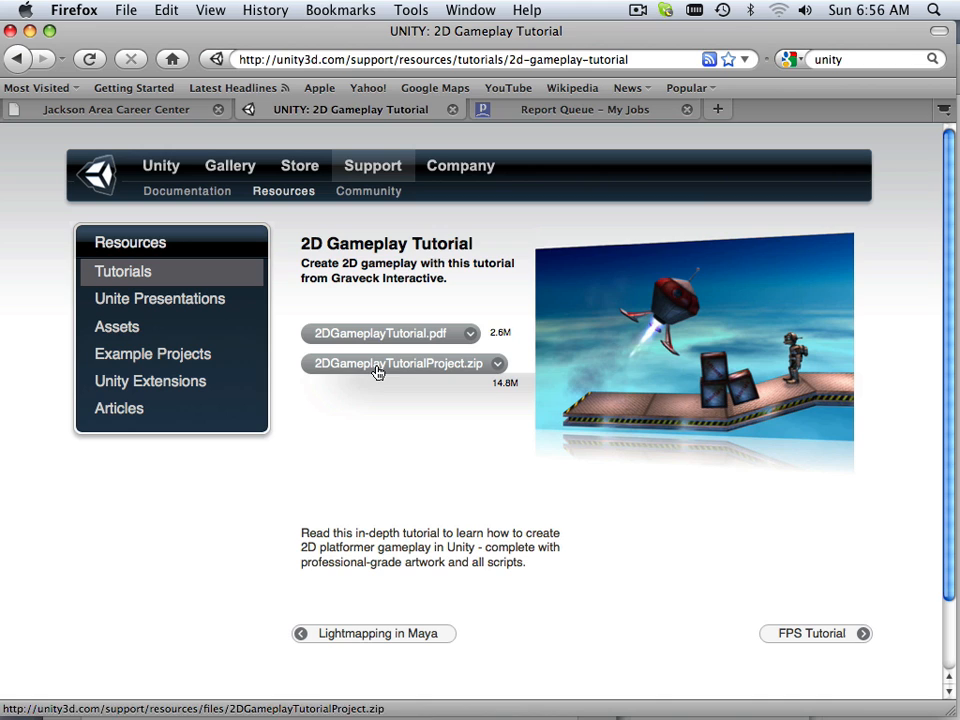
Save 2DGameplayTutorialProject.zip to disk
{"action": "left_click", "coordinate": [398, 363]}
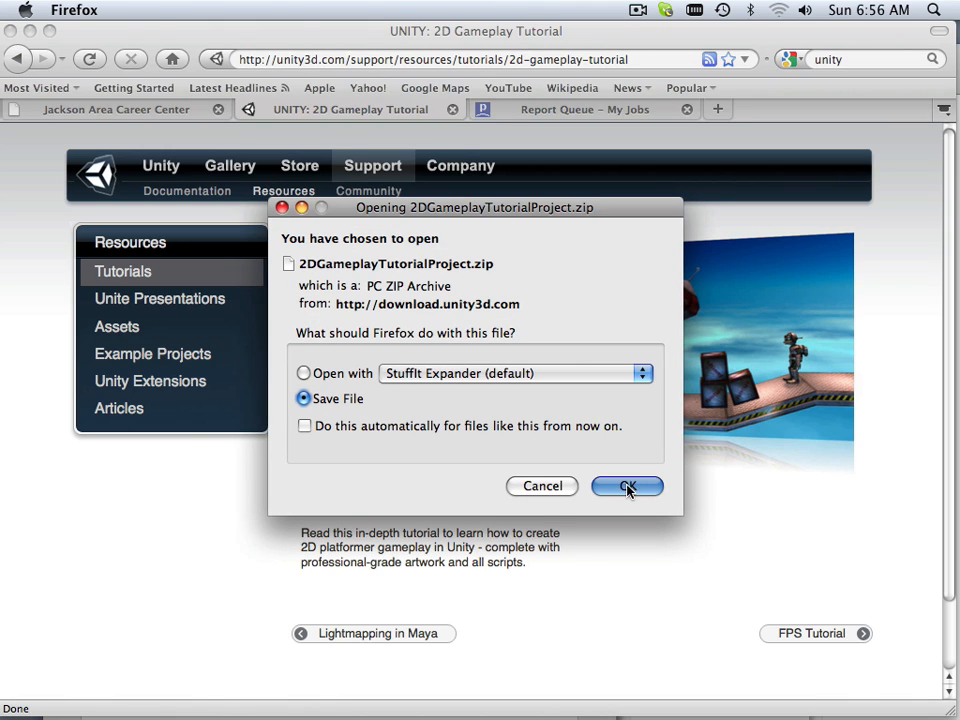
{"action": "left_click", "coordinate": [627, 486]}
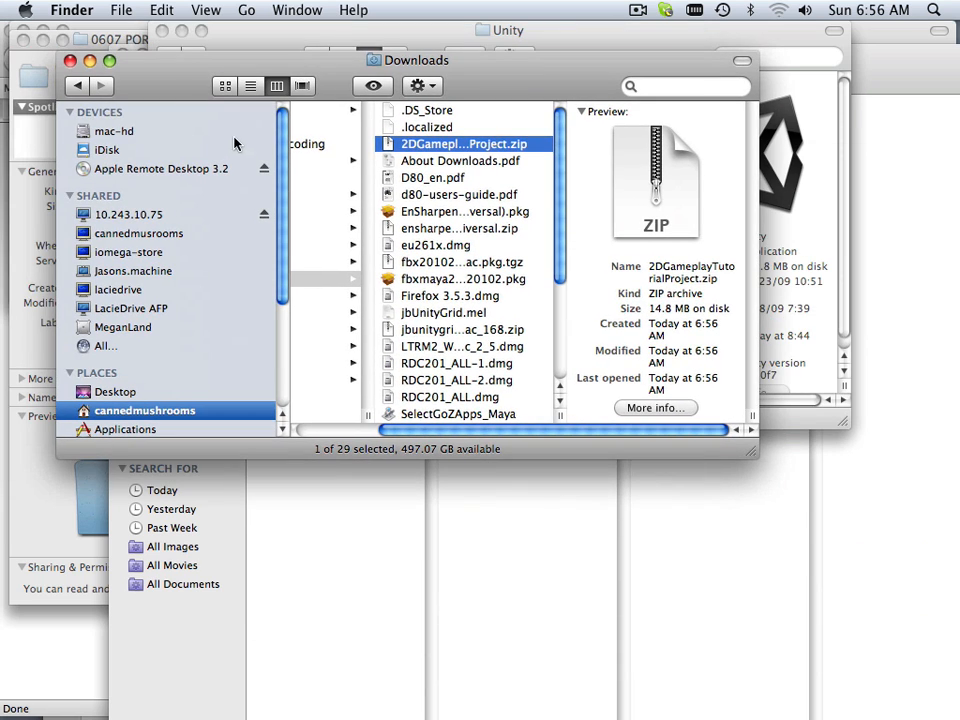
Unzip the archive and drag the 2D Gameplay Tutorial folder into Users/Shared/Unity
{"action": "double_click", "coordinate": [453, 144]}
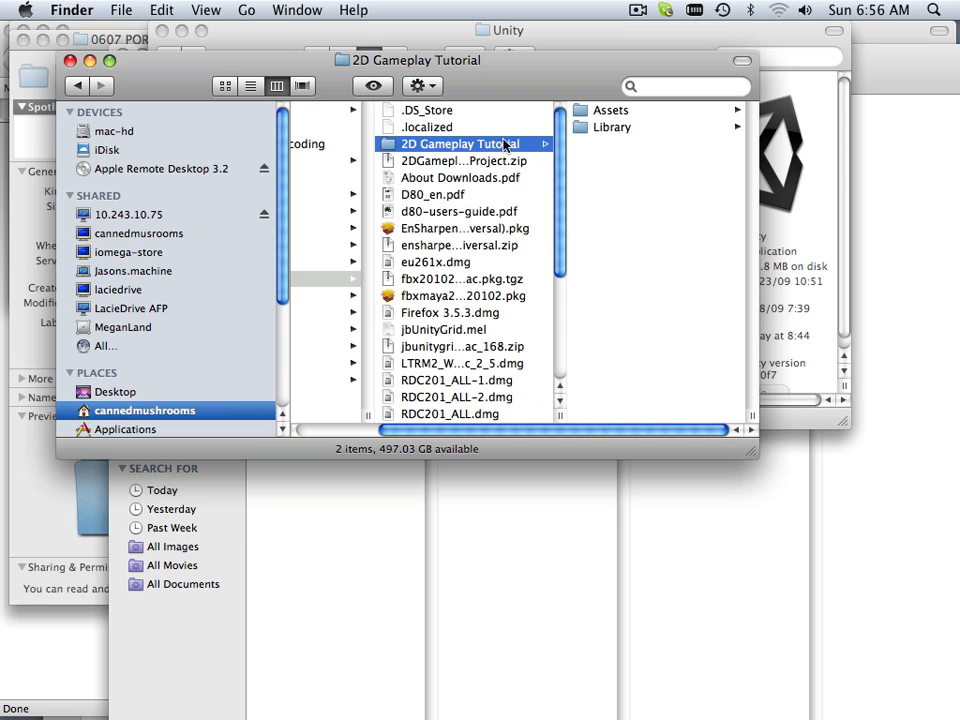
{"action": "mouse_move", "coordinate": [467, 155]}
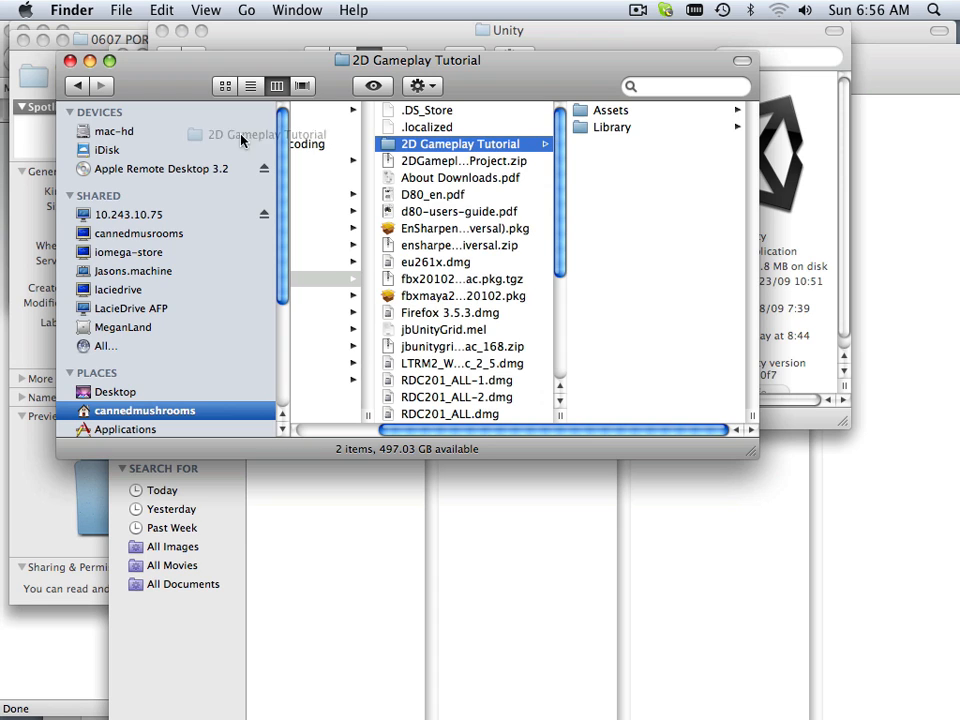
{"action": "left_click", "coordinate": [103, 130]}
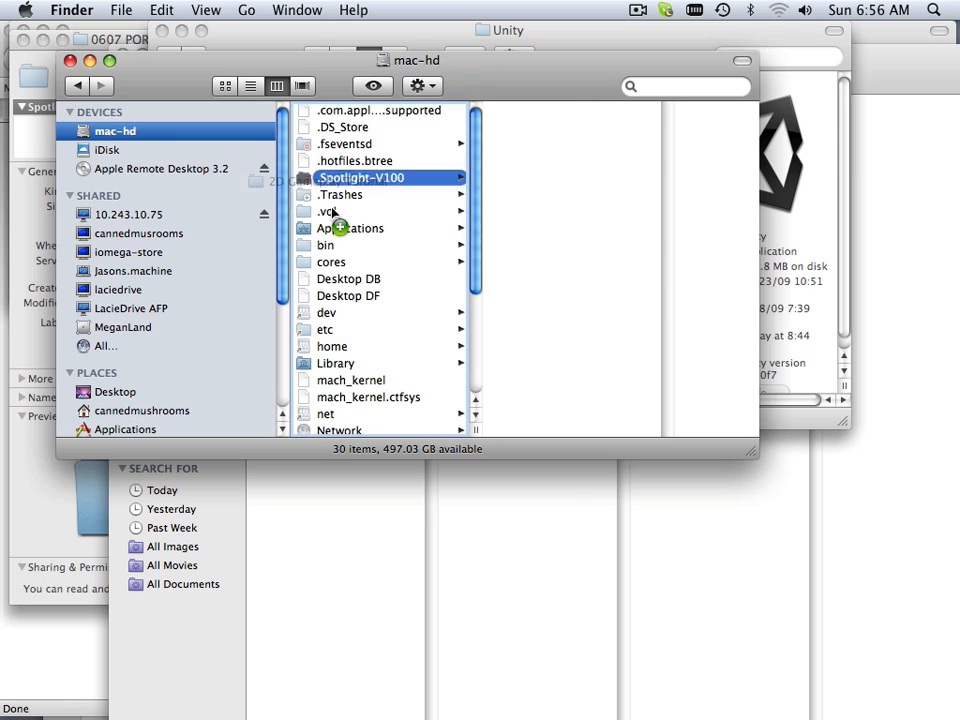
{"action": "left_click", "coordinate": [349, 228]}
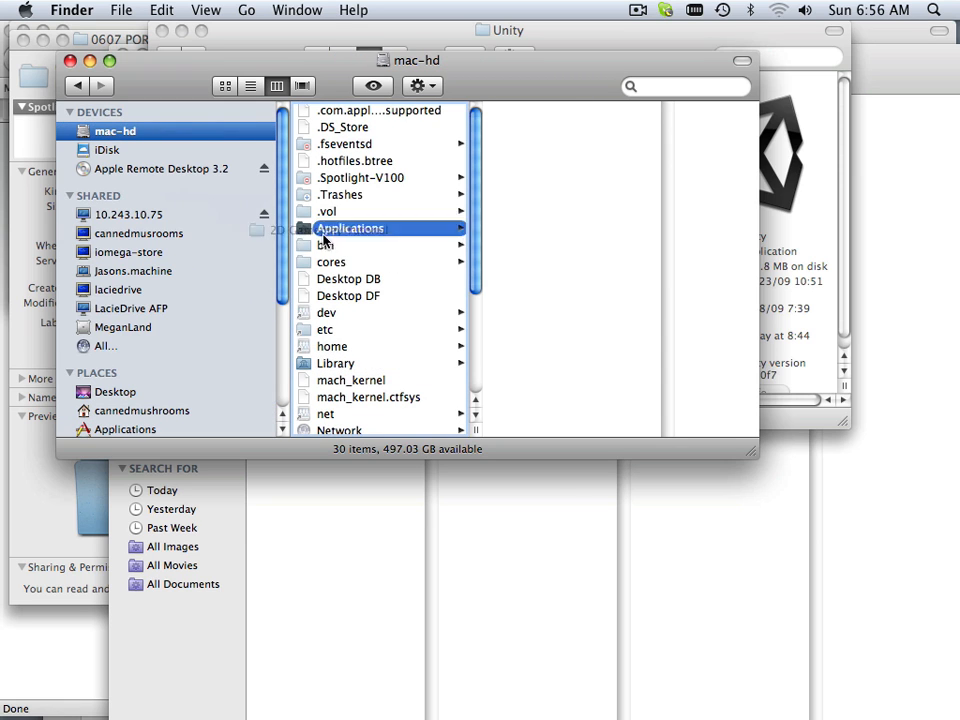
{"action": "scroll", "scroll_direction": "down", "scroll_amount": 3}
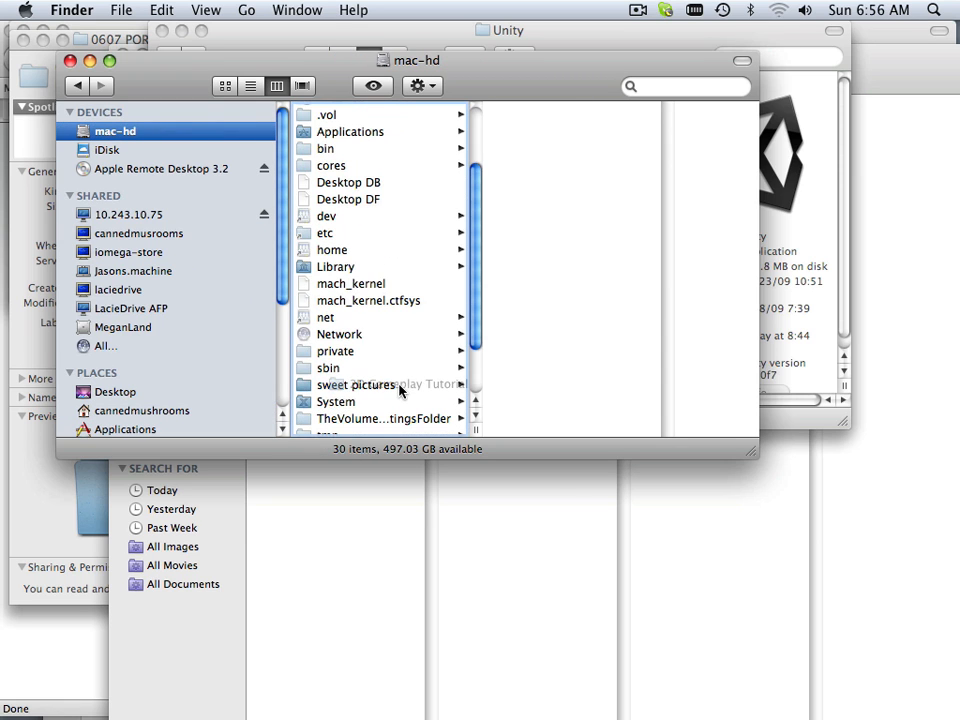
{"action": "scroll", "scroll_direction": "down", "scroll_amount": 3}
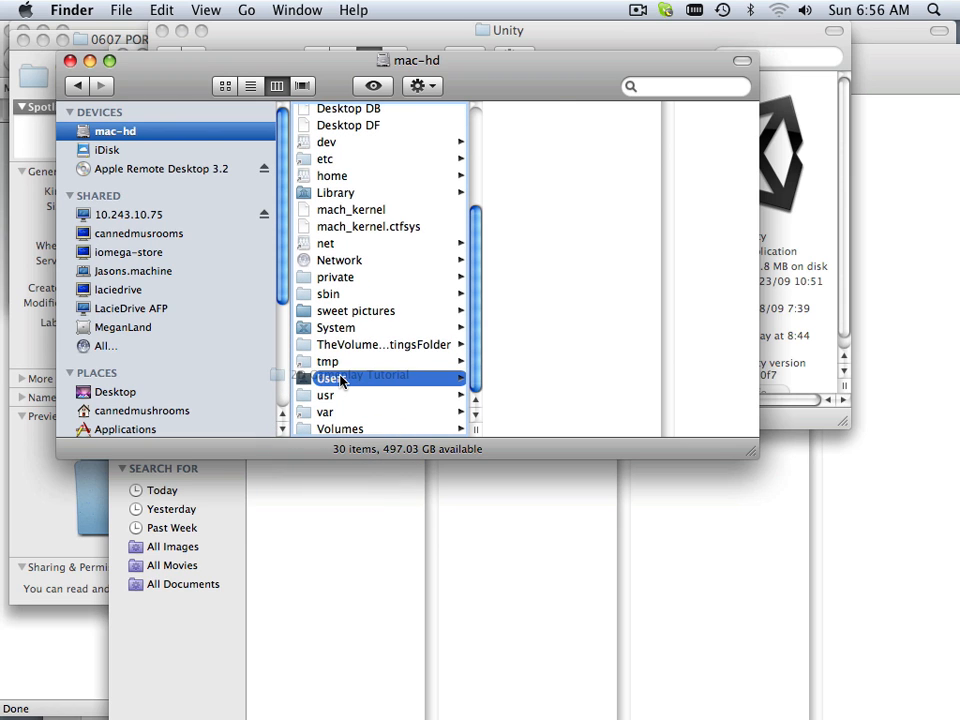
{"action": "left_click", "coordinate": [331, 378]}
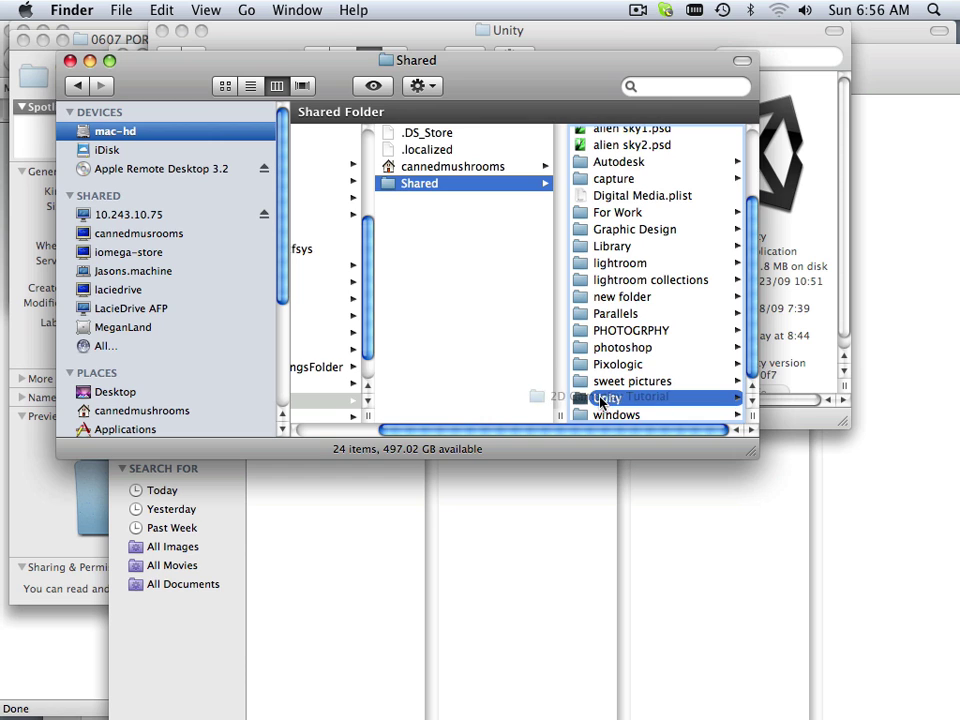
{"action": "left_click", "coordinate": [630, 397]}
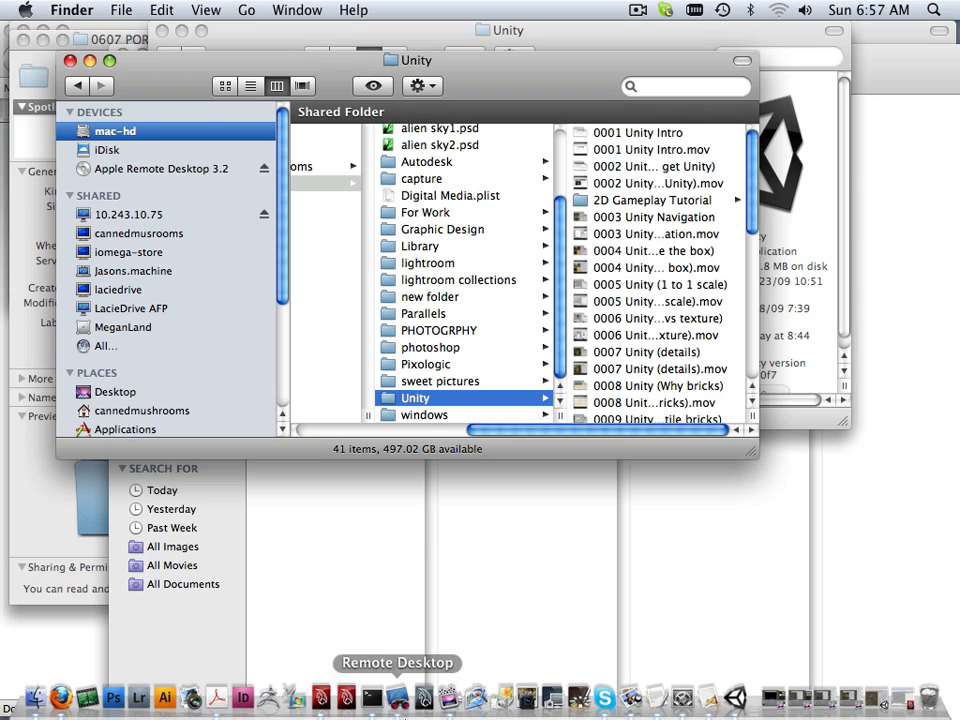
Switch to Unity and open the 2D Gameplay Tutorial project from Shared/Unity via Open Other
{"action": "left_click", "coordinate": [735, 701]}
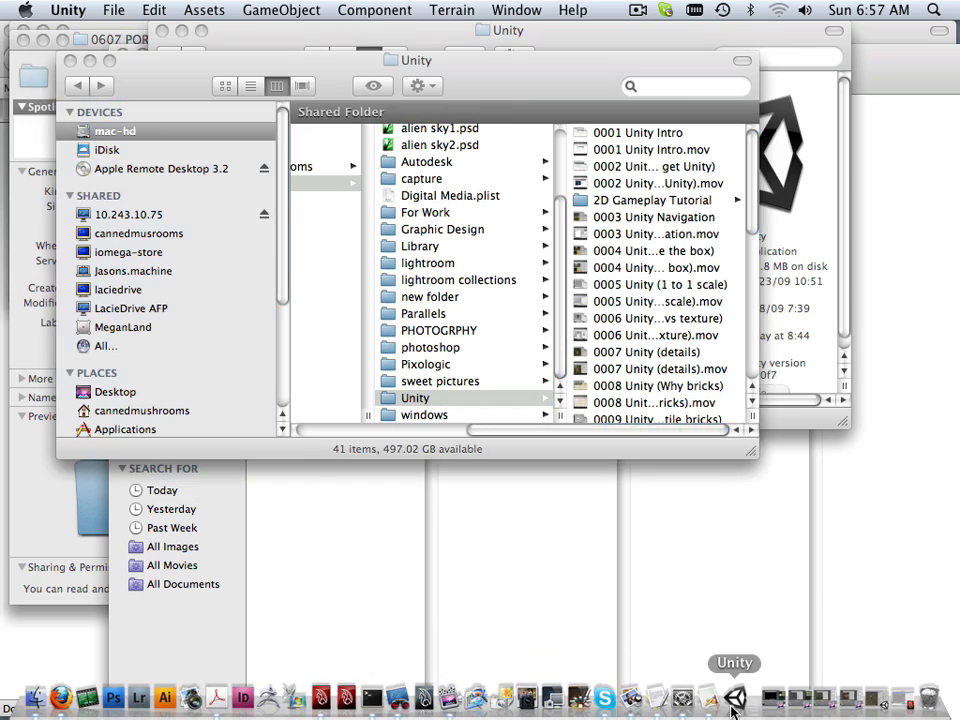
{"action": "left_click", "coordinate": [99, 10]}
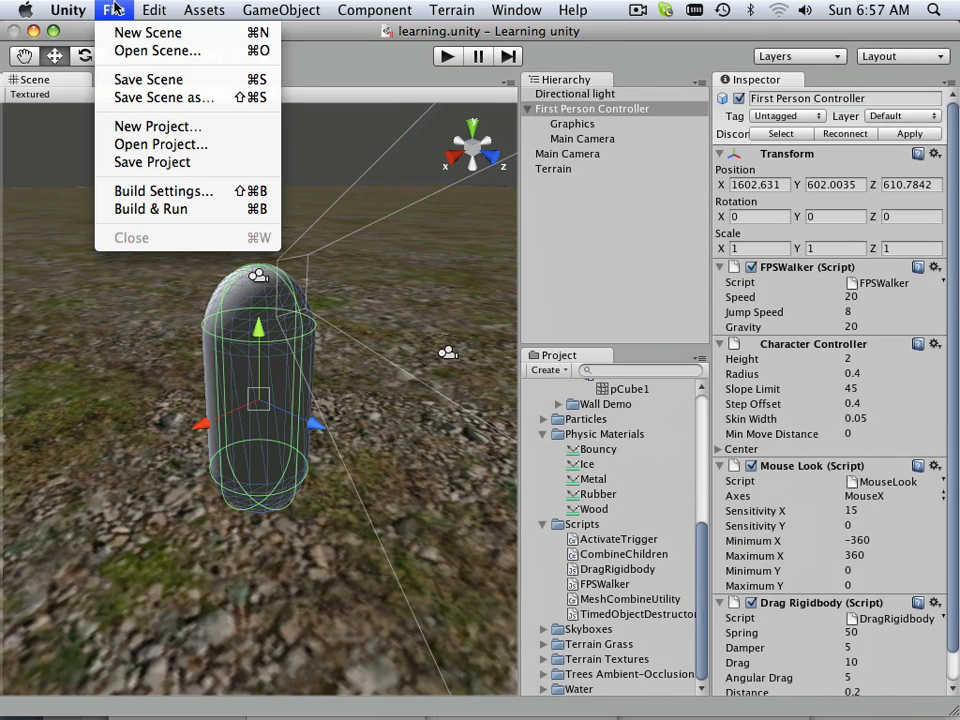
{"action": "left_click", "coordinate": [161, 144]}
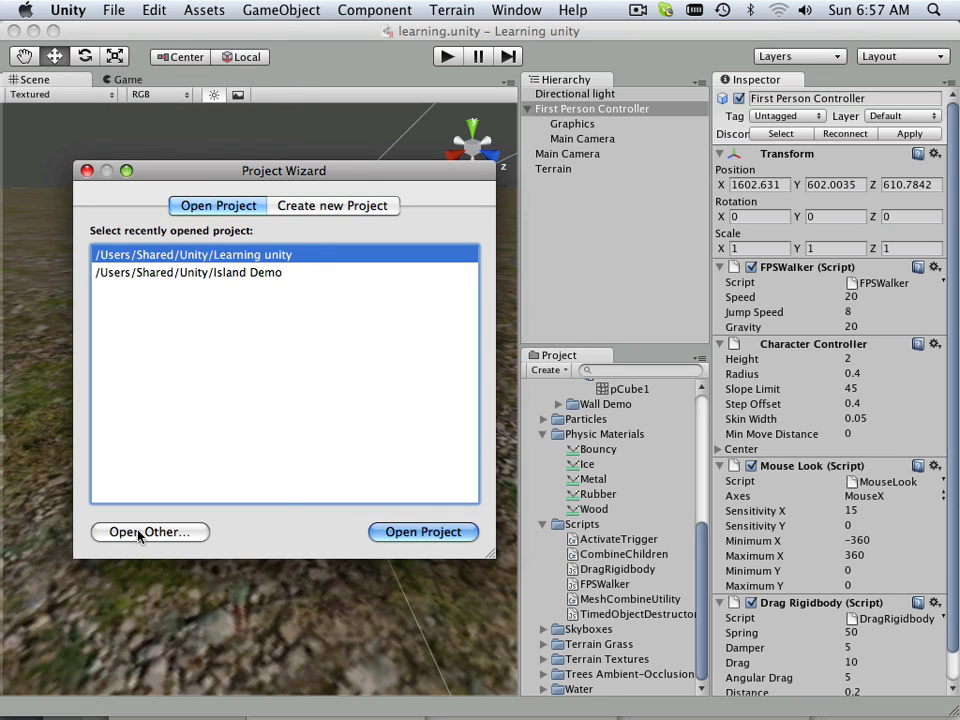
{"action": "left_click", "coordinate": [149, 532]}
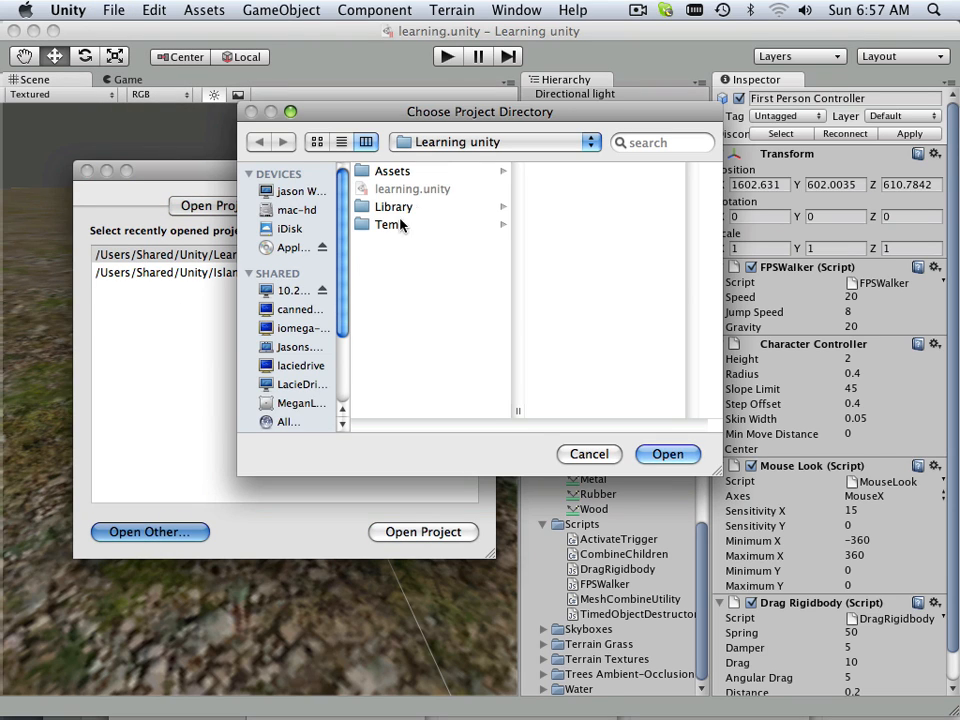
{"action": "left_click", "coordinate": [493, 141]}
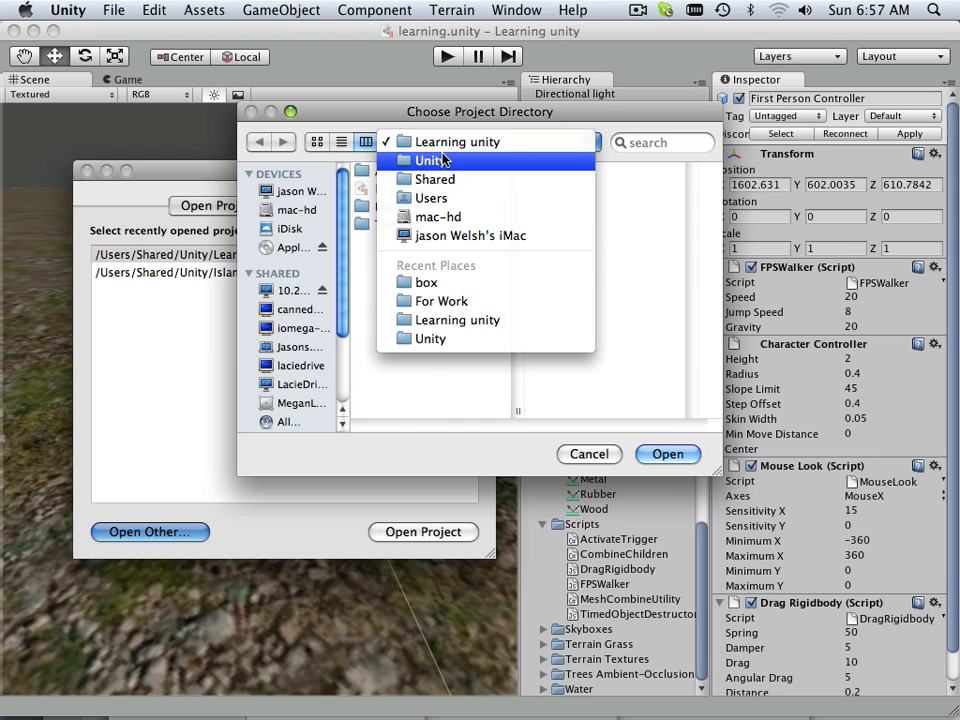
{"action": "left_click", "coordinate": [430, 160]}
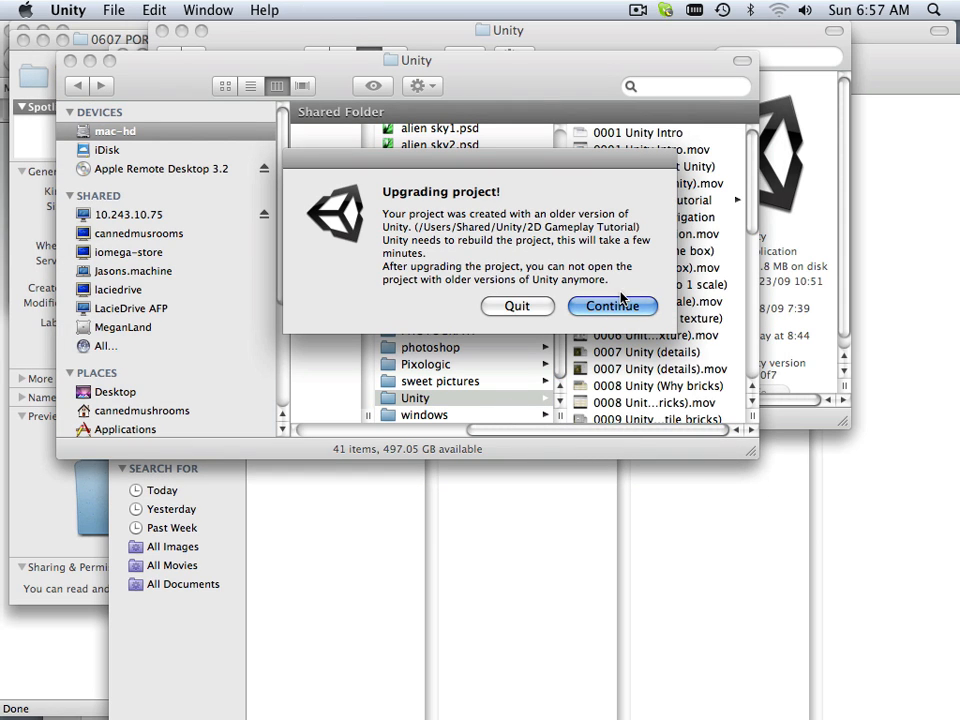
Continue the project upgrade, then close the Welcome To Unity window
{"action": "left_click", "coordinate": [612, 306]}
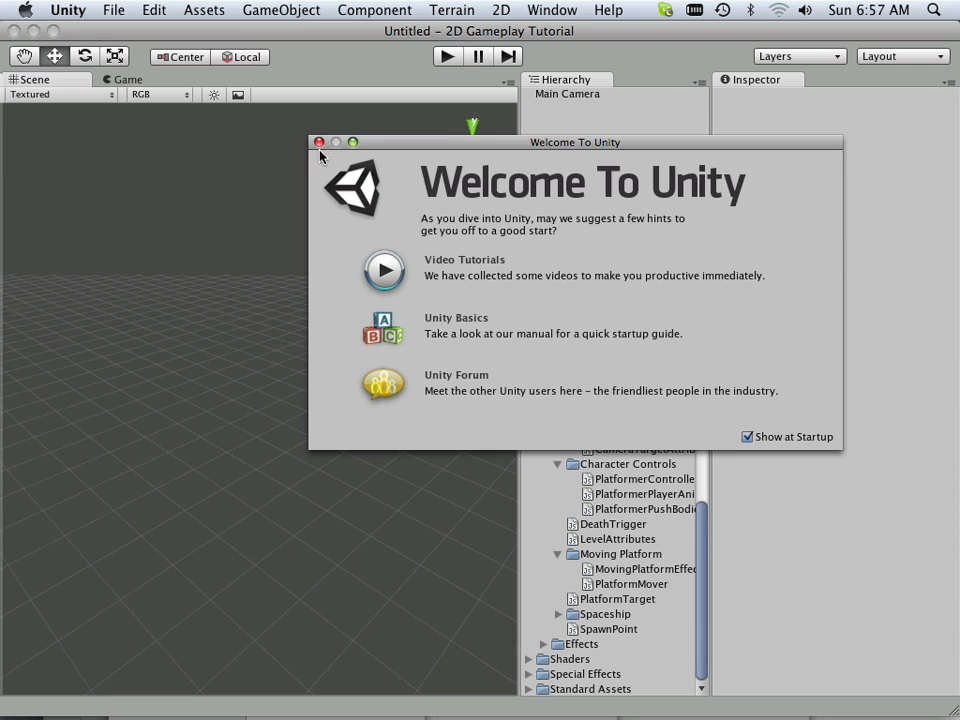
{"action": "left_click", "coordinate": [320, 142]}
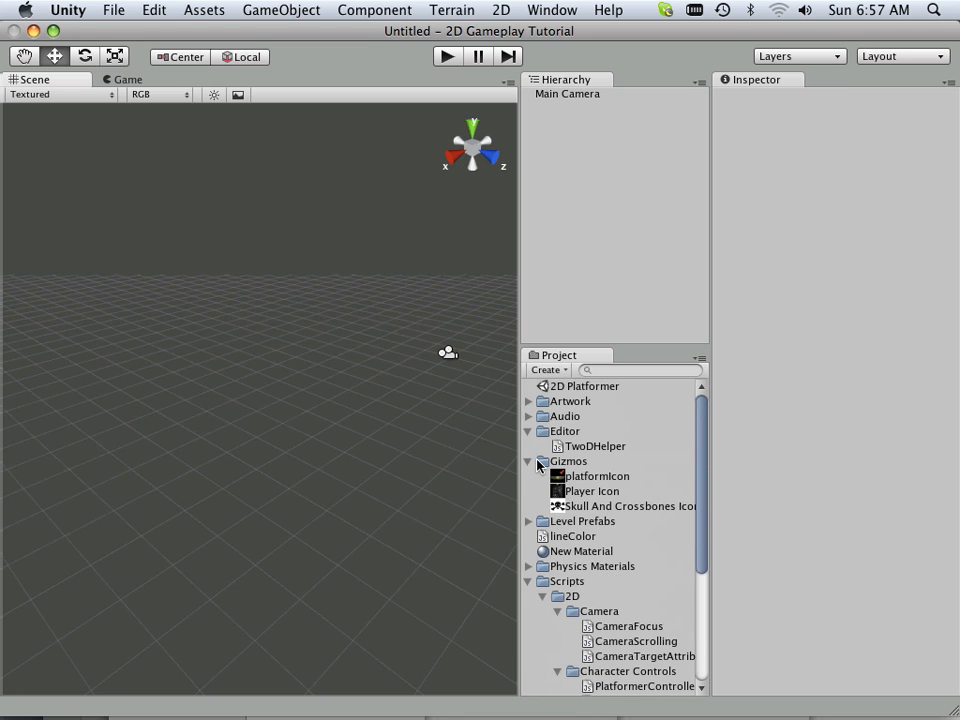
Load the 2D Platformer scene and select Character (Lerpz) in the Hierarchy
{"action": "left_click", "coordinate": [585, 385]}
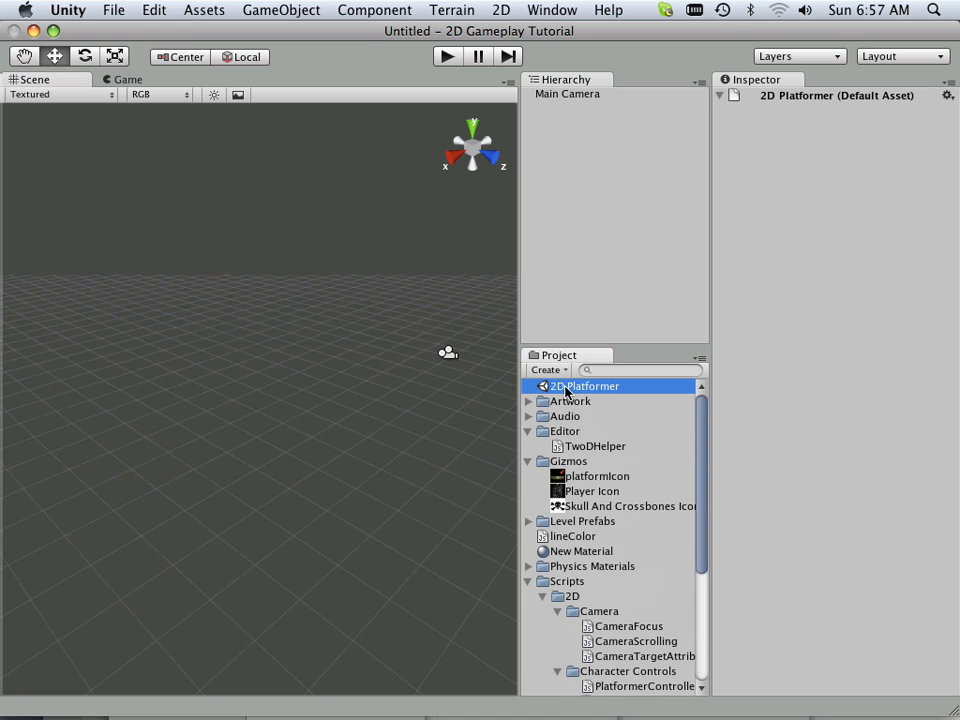
{"action": "double_click", "coordinate": [586, 385]}
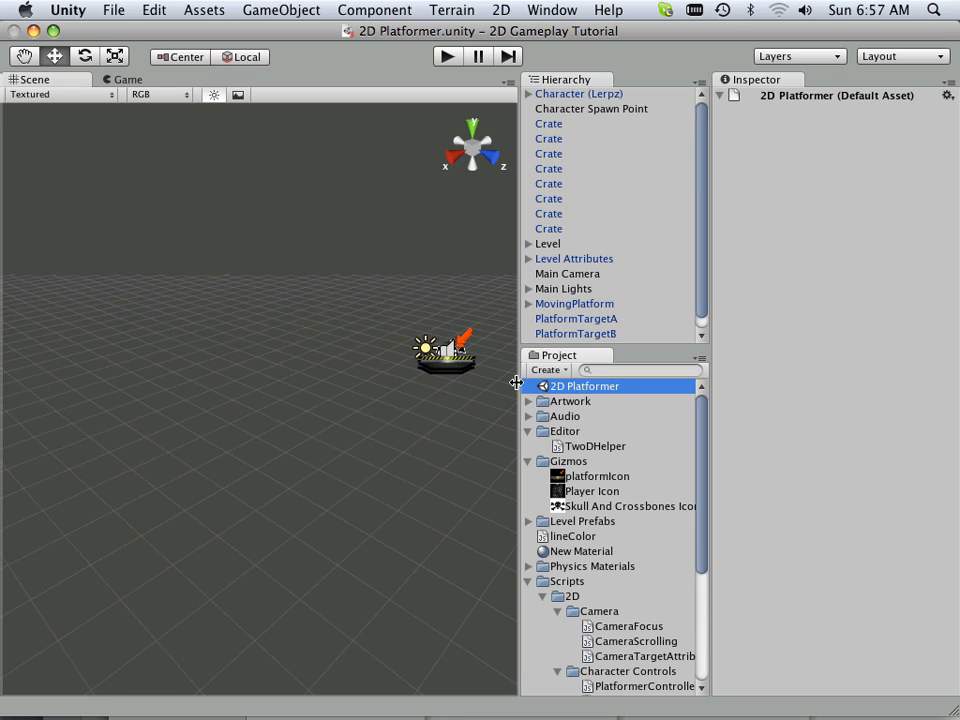
{"action": "mouse_move", "coordinate": [590, 108]}
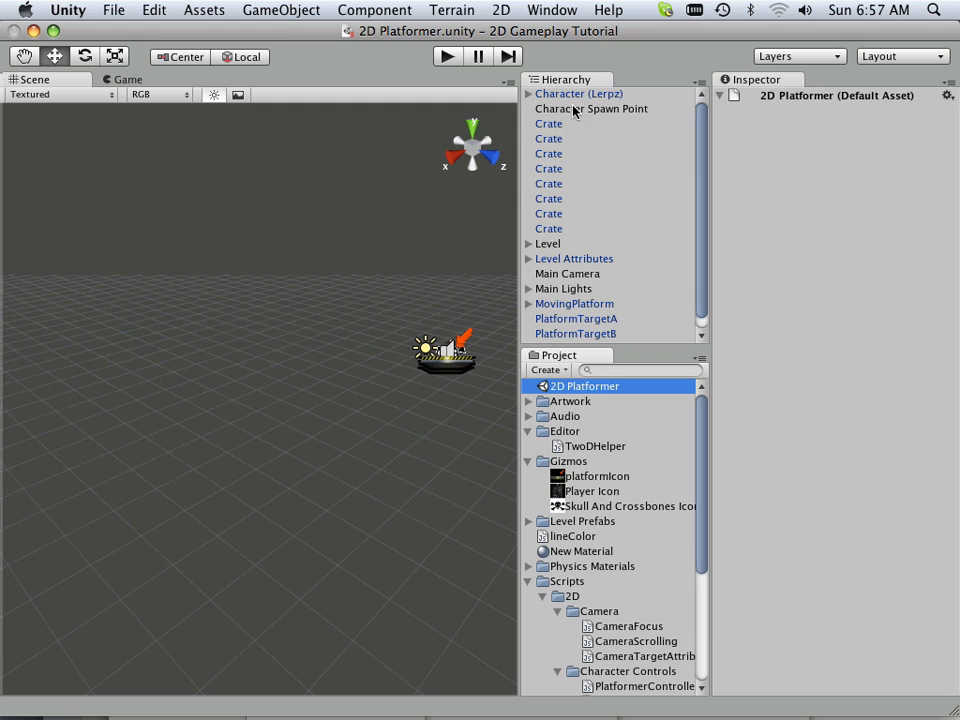
{"action": "left_click", "coordinate": [581, 93]}
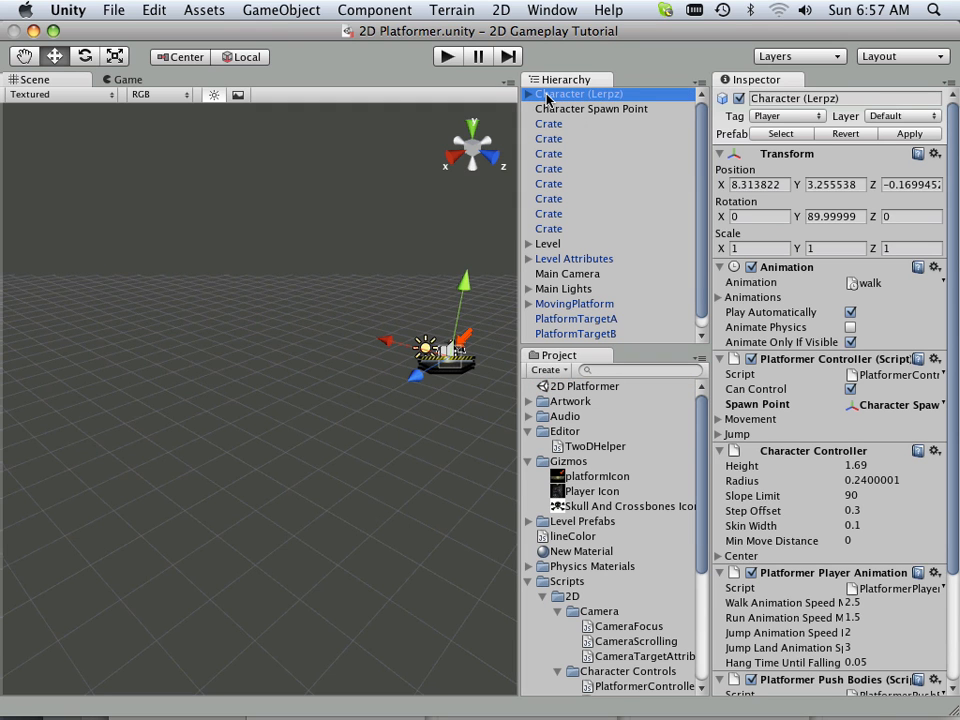
{"action": "mouse_move", "coordinate": [431, 293]}
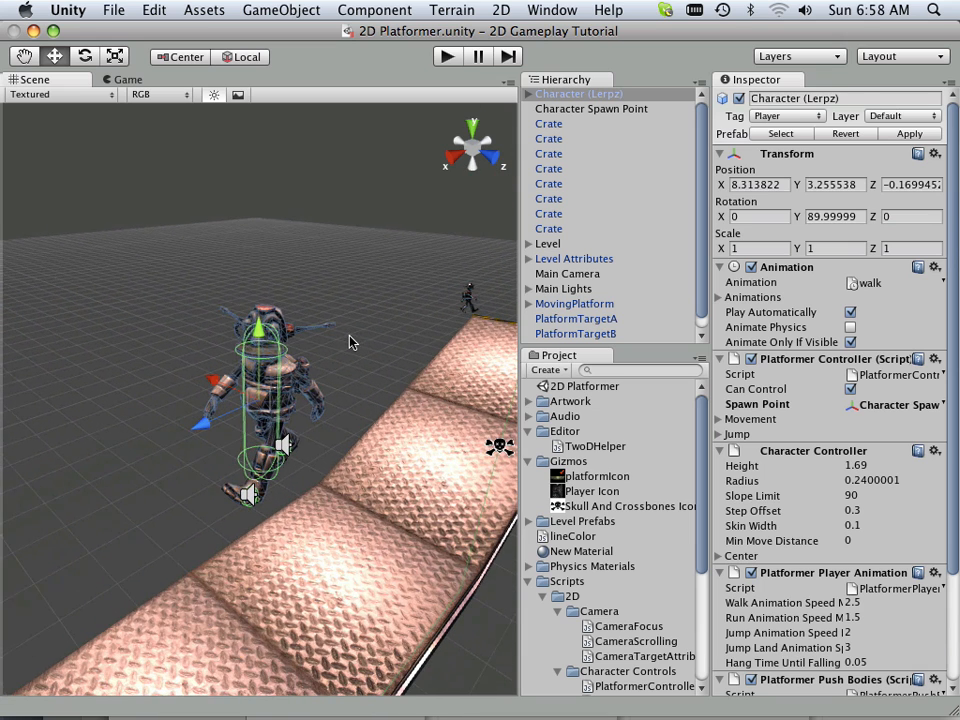
{"action": "mouse_move", "coordinate": [371, 352]}
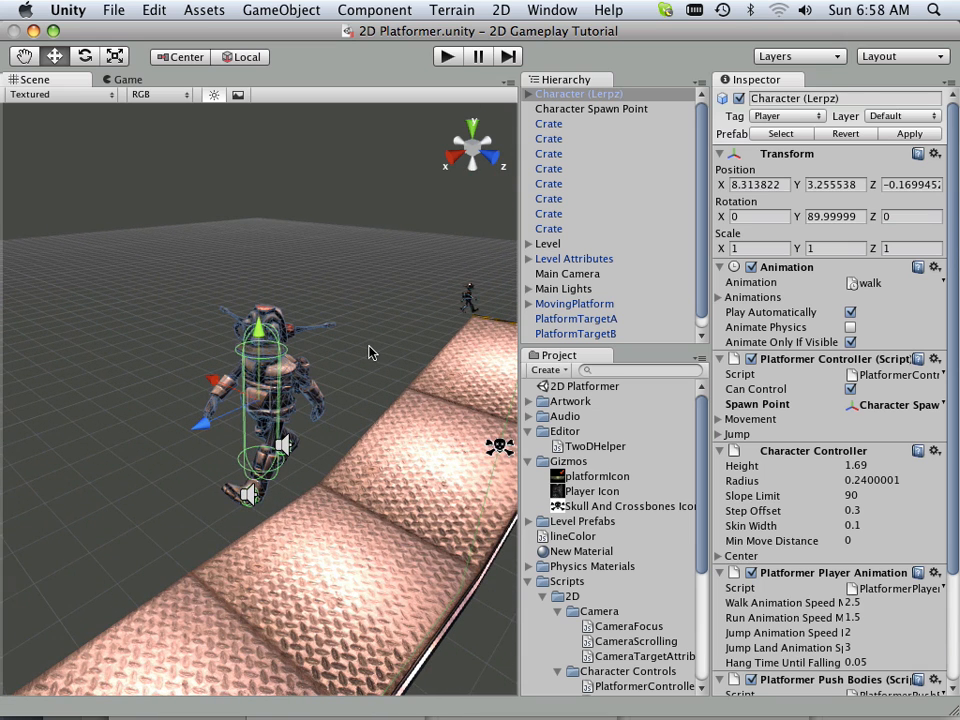